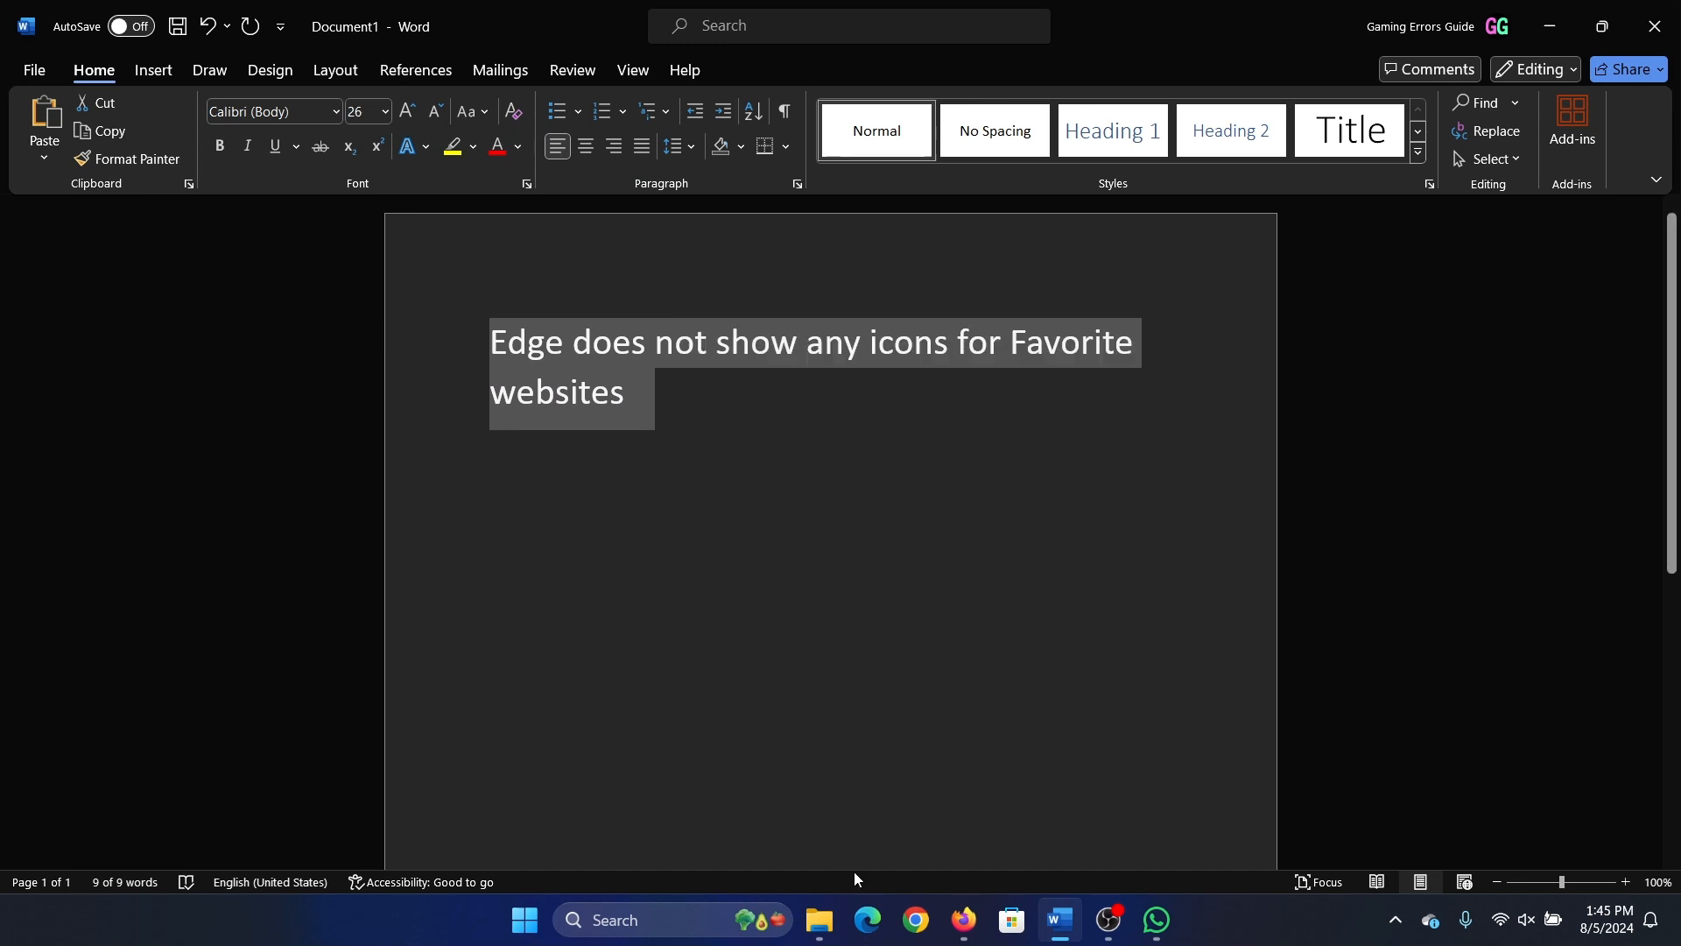
Step: Check Edge's favorites, expanding the Favorites bar folder to reveal its one saved YouTube site
click(867, 927)
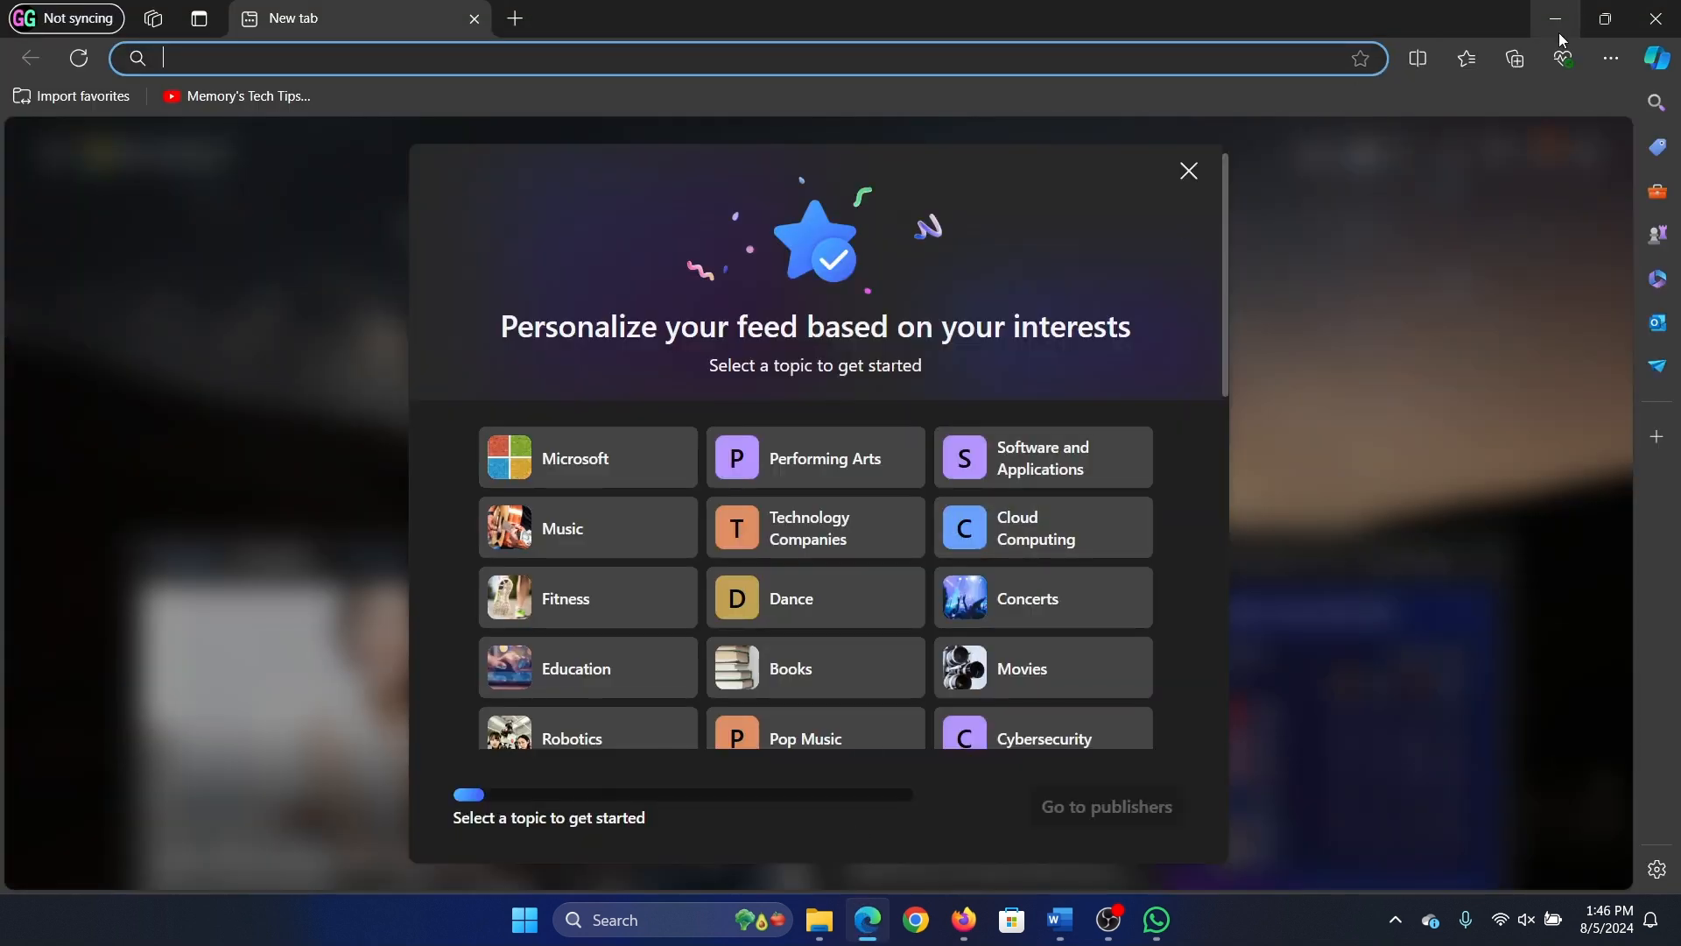
click(1467, 57)
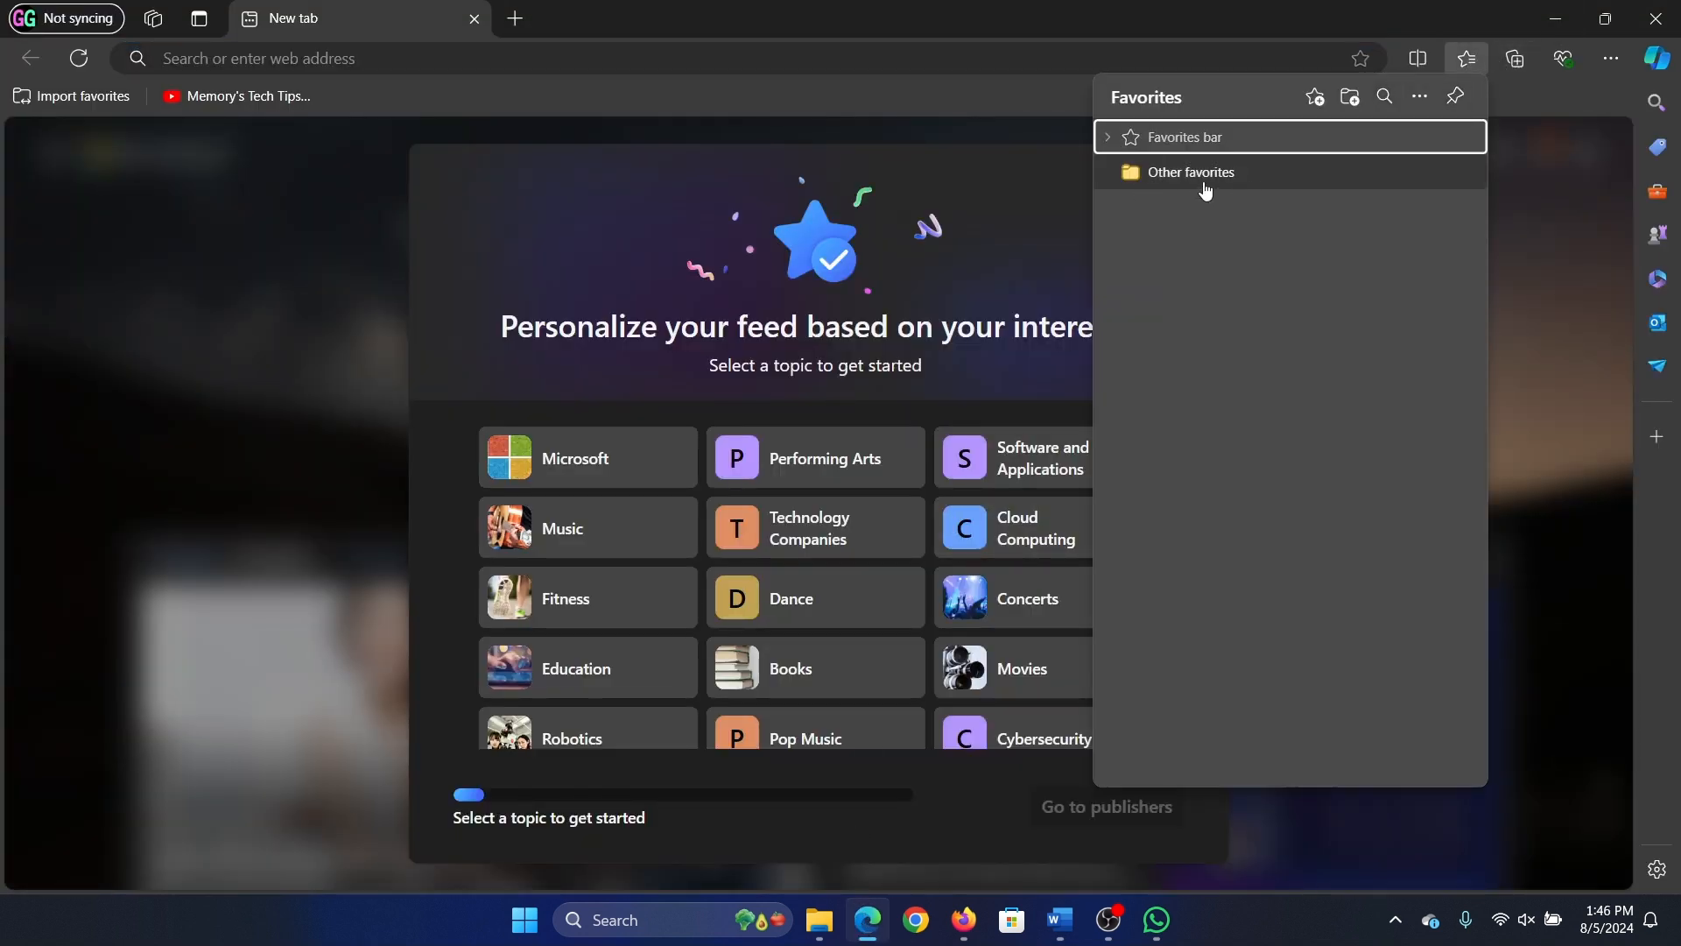
click(1107, 137)
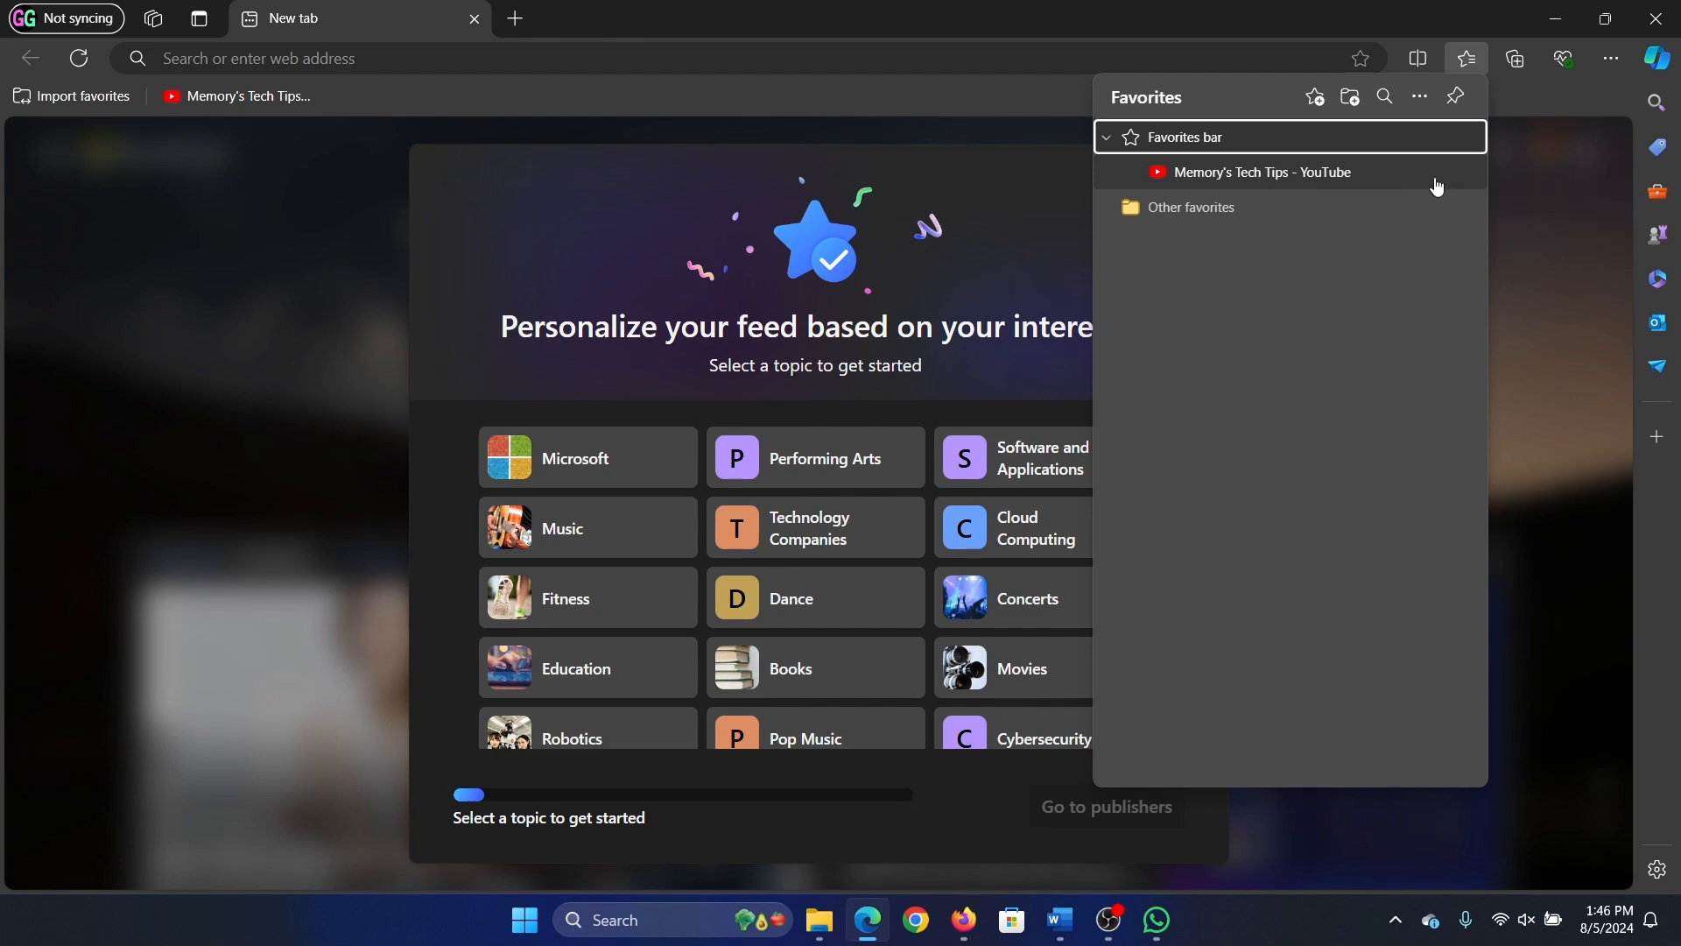
click(1611, 58)
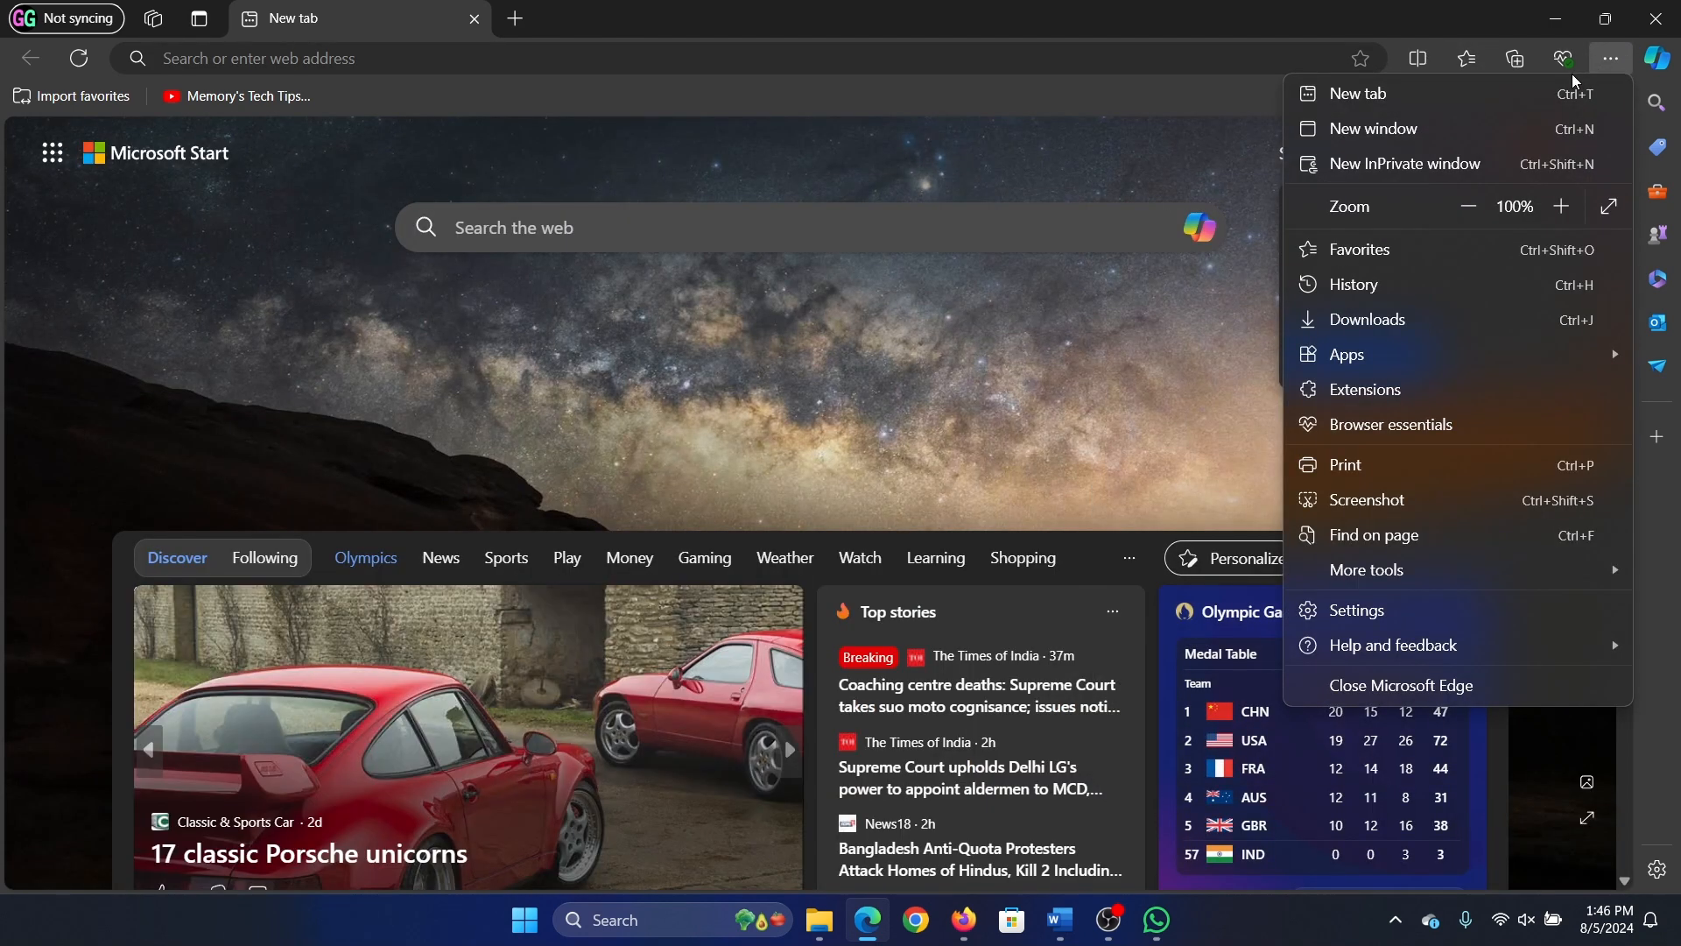
mouse_move(1540, 77)
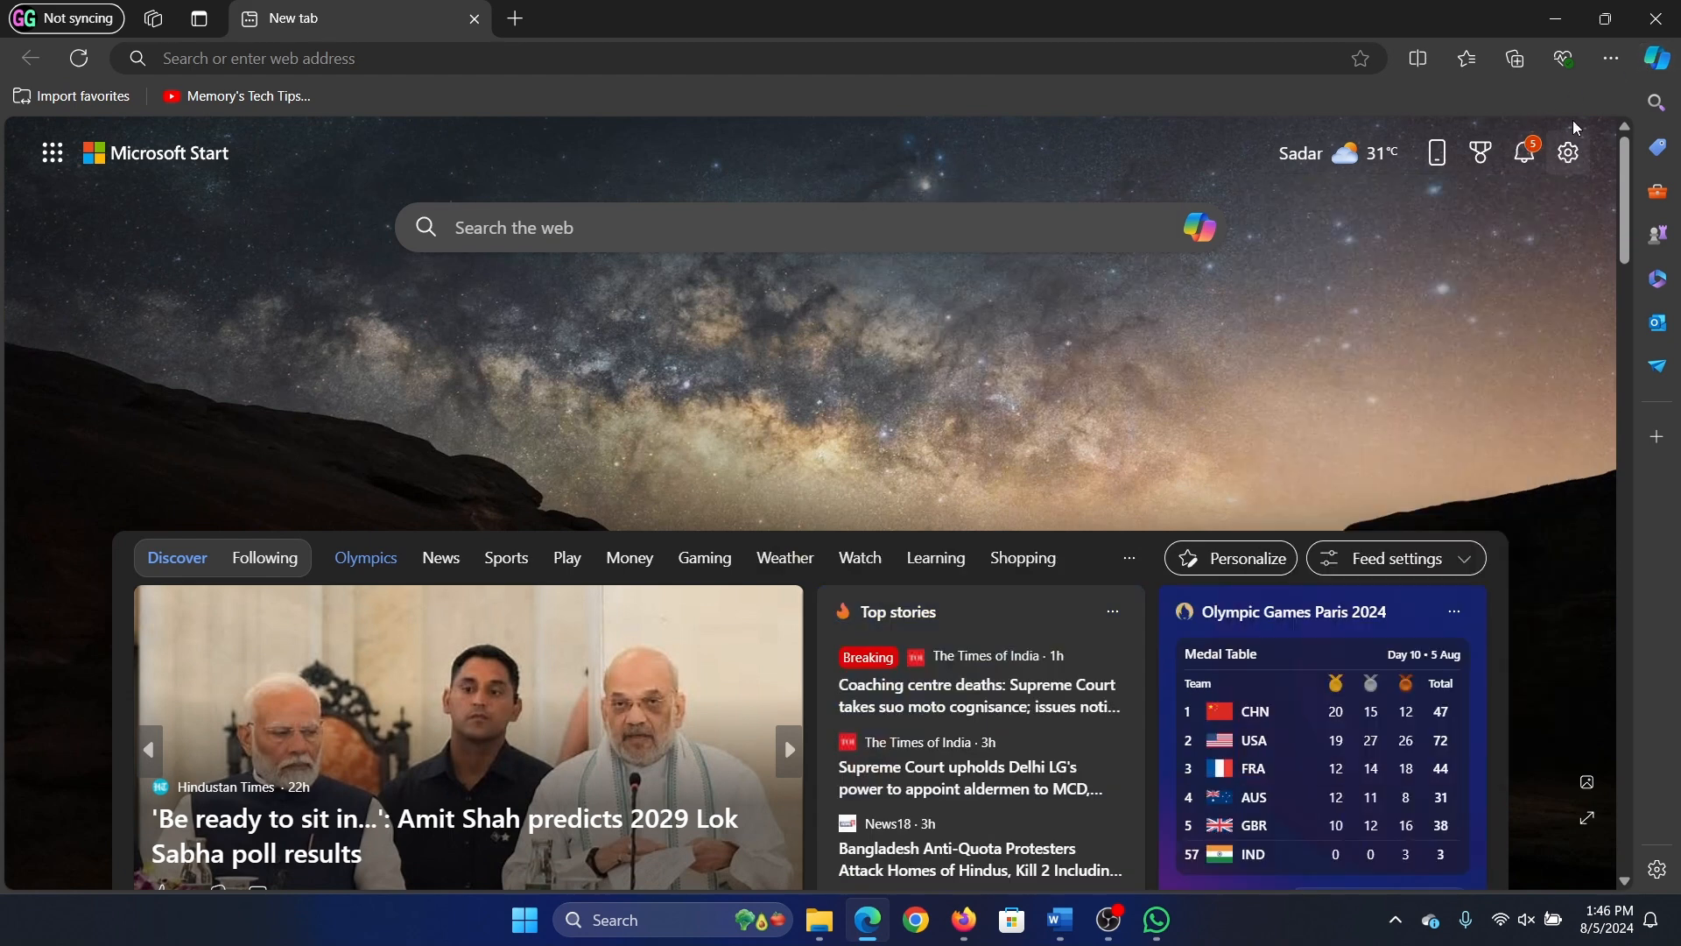
Step: Open Edge Settings from the Settings and more menu, landing on the profile page
click(1611, 60)
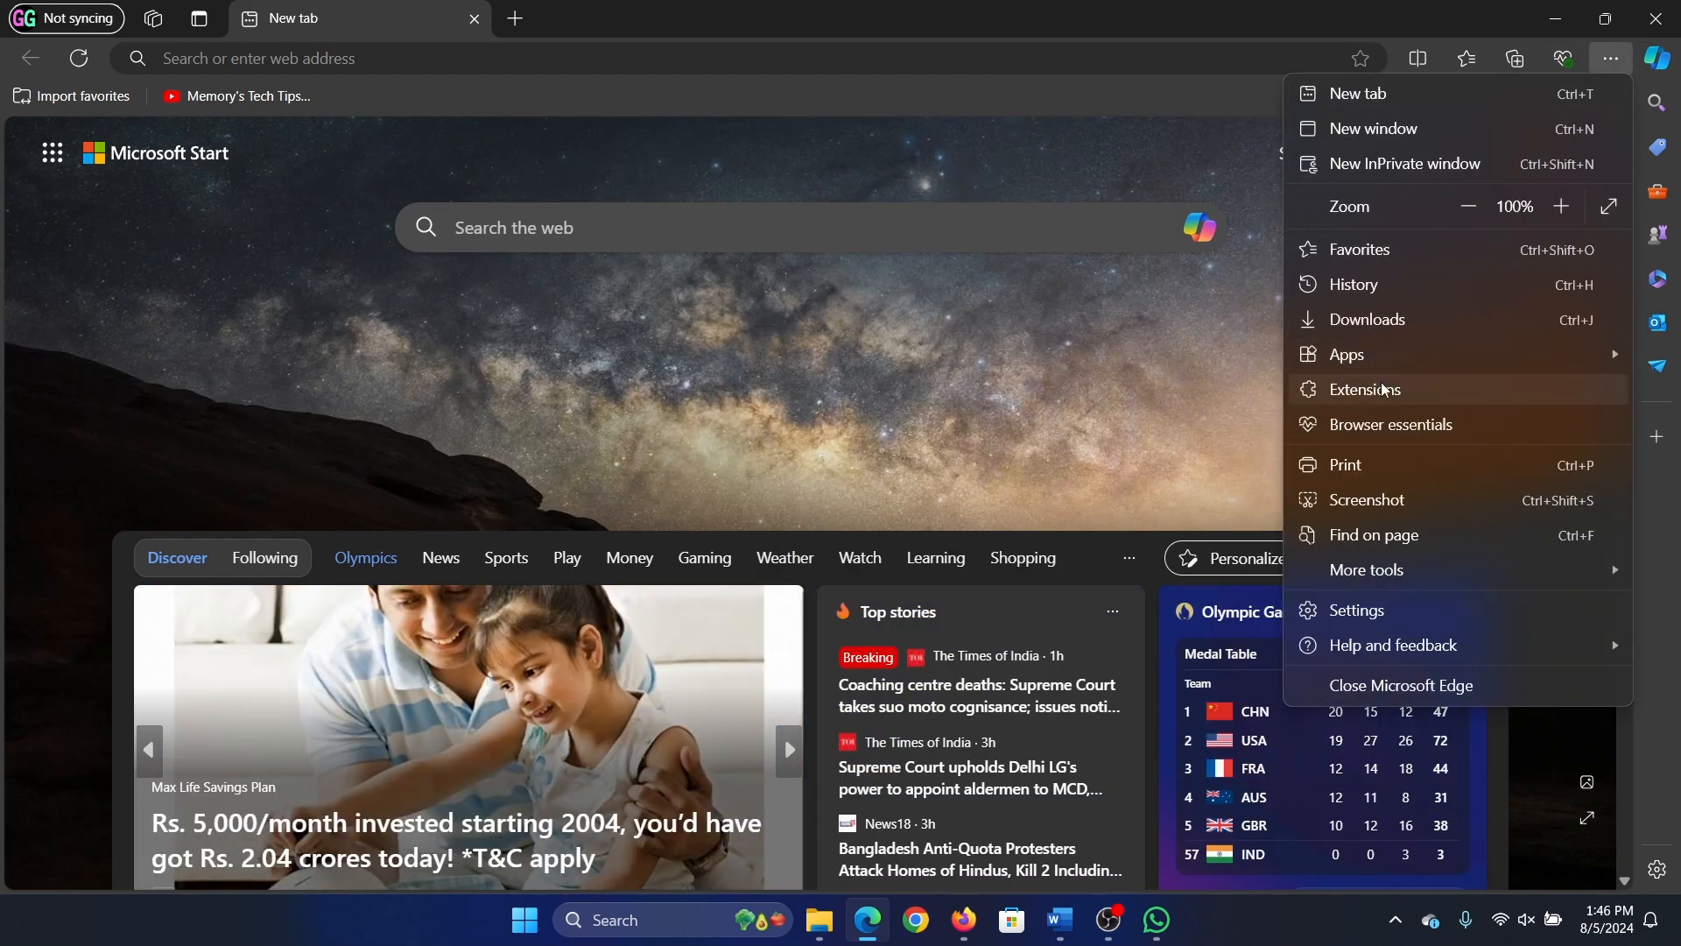
click(1356, 610)
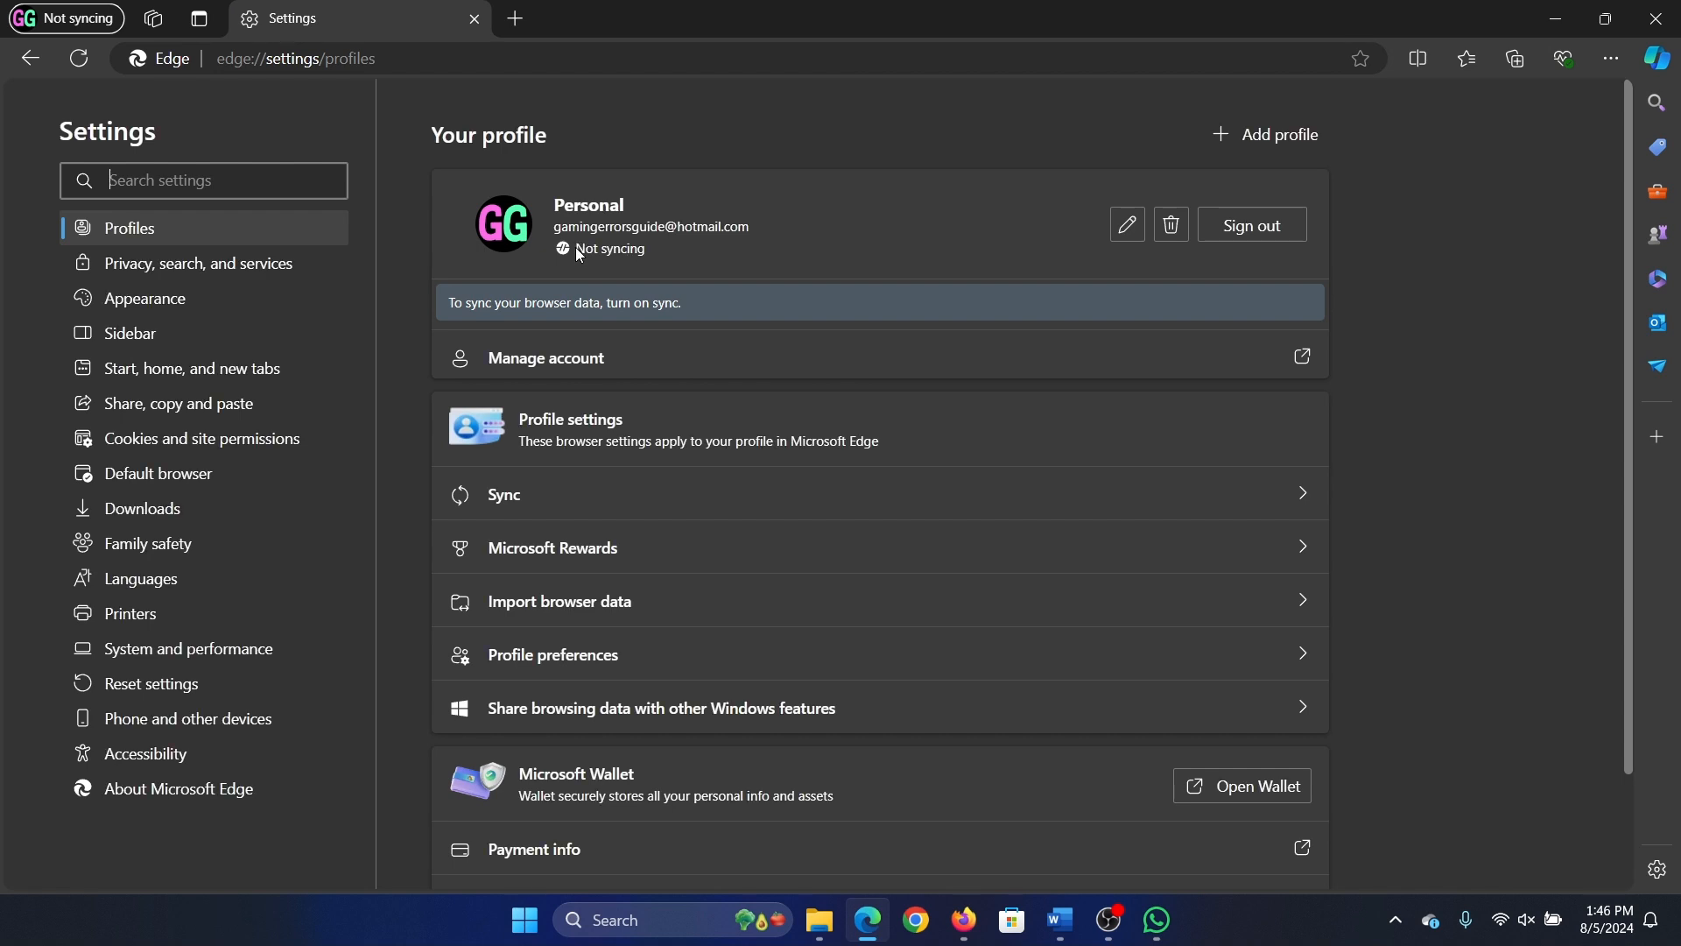
mouse_move(1126, 226)
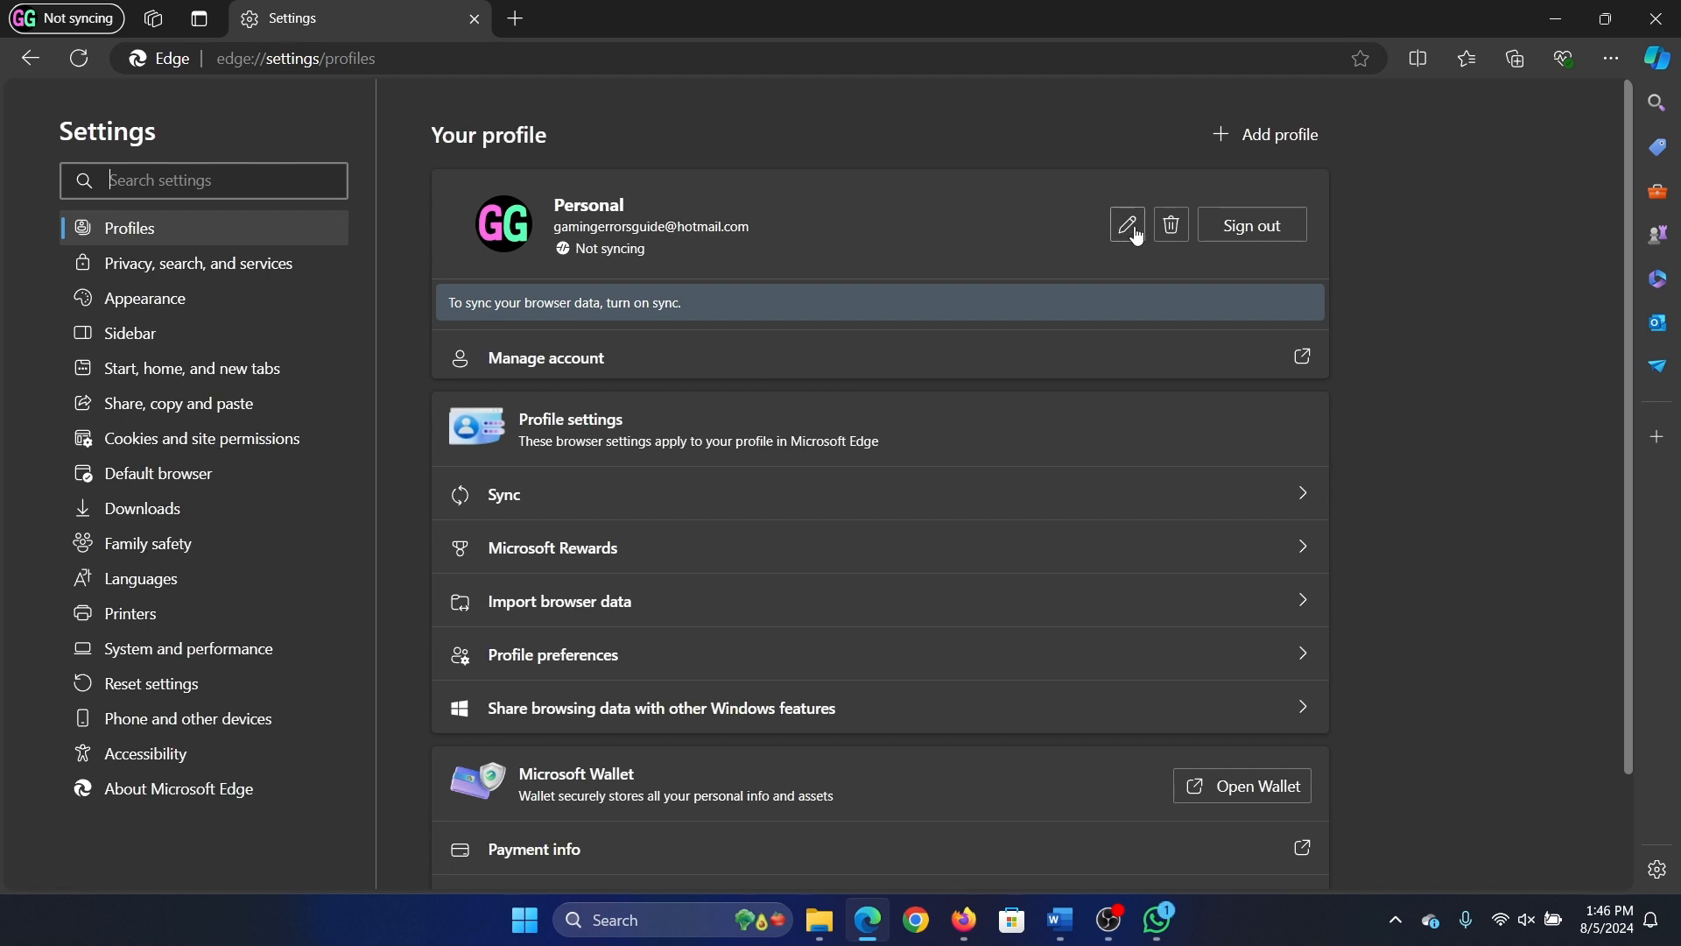
mouse_move(616, 319)
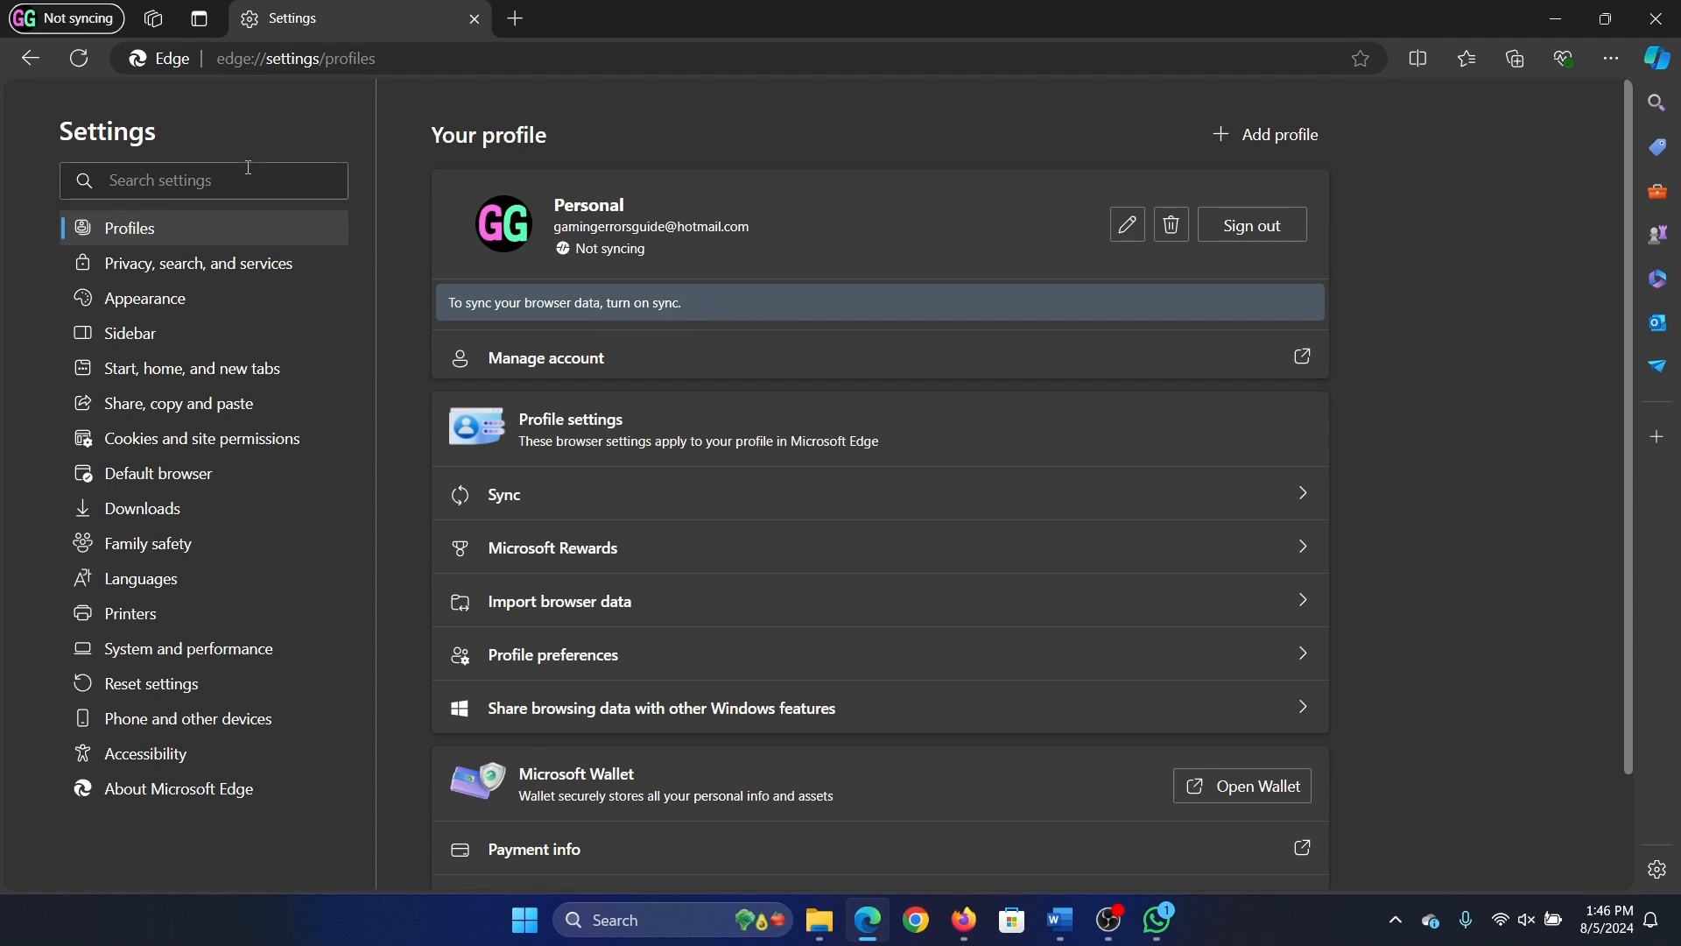
Step: Search settings for 'sync' and open the Sync page showing the account not syncing
text(sy)
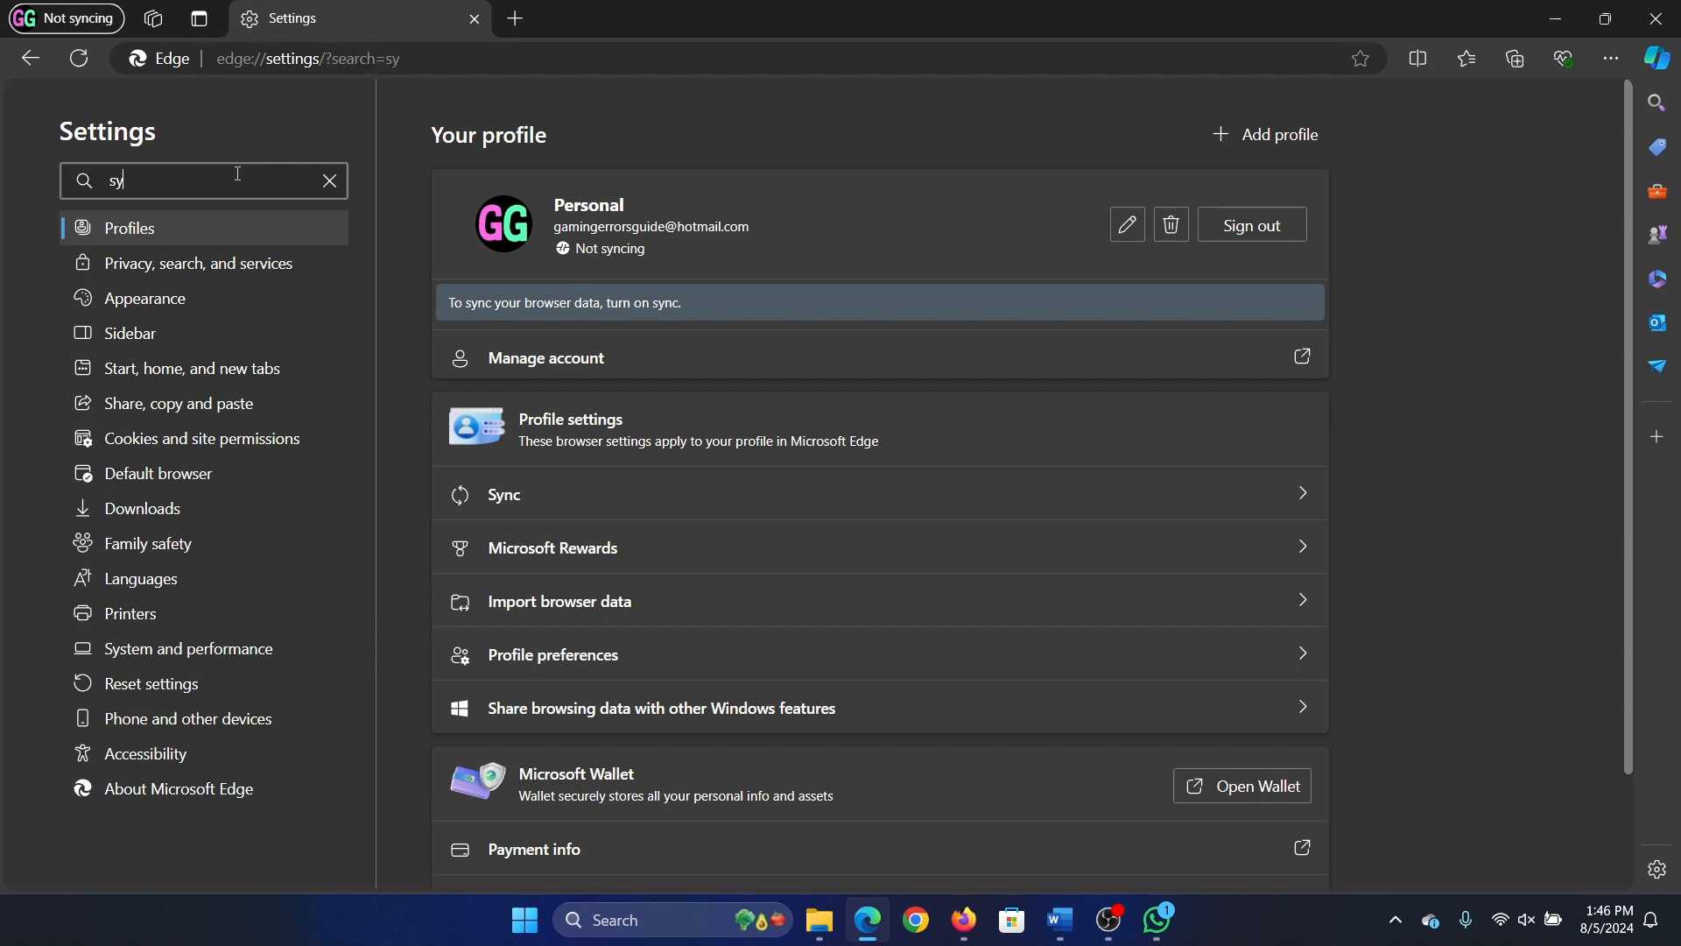
text(nc)
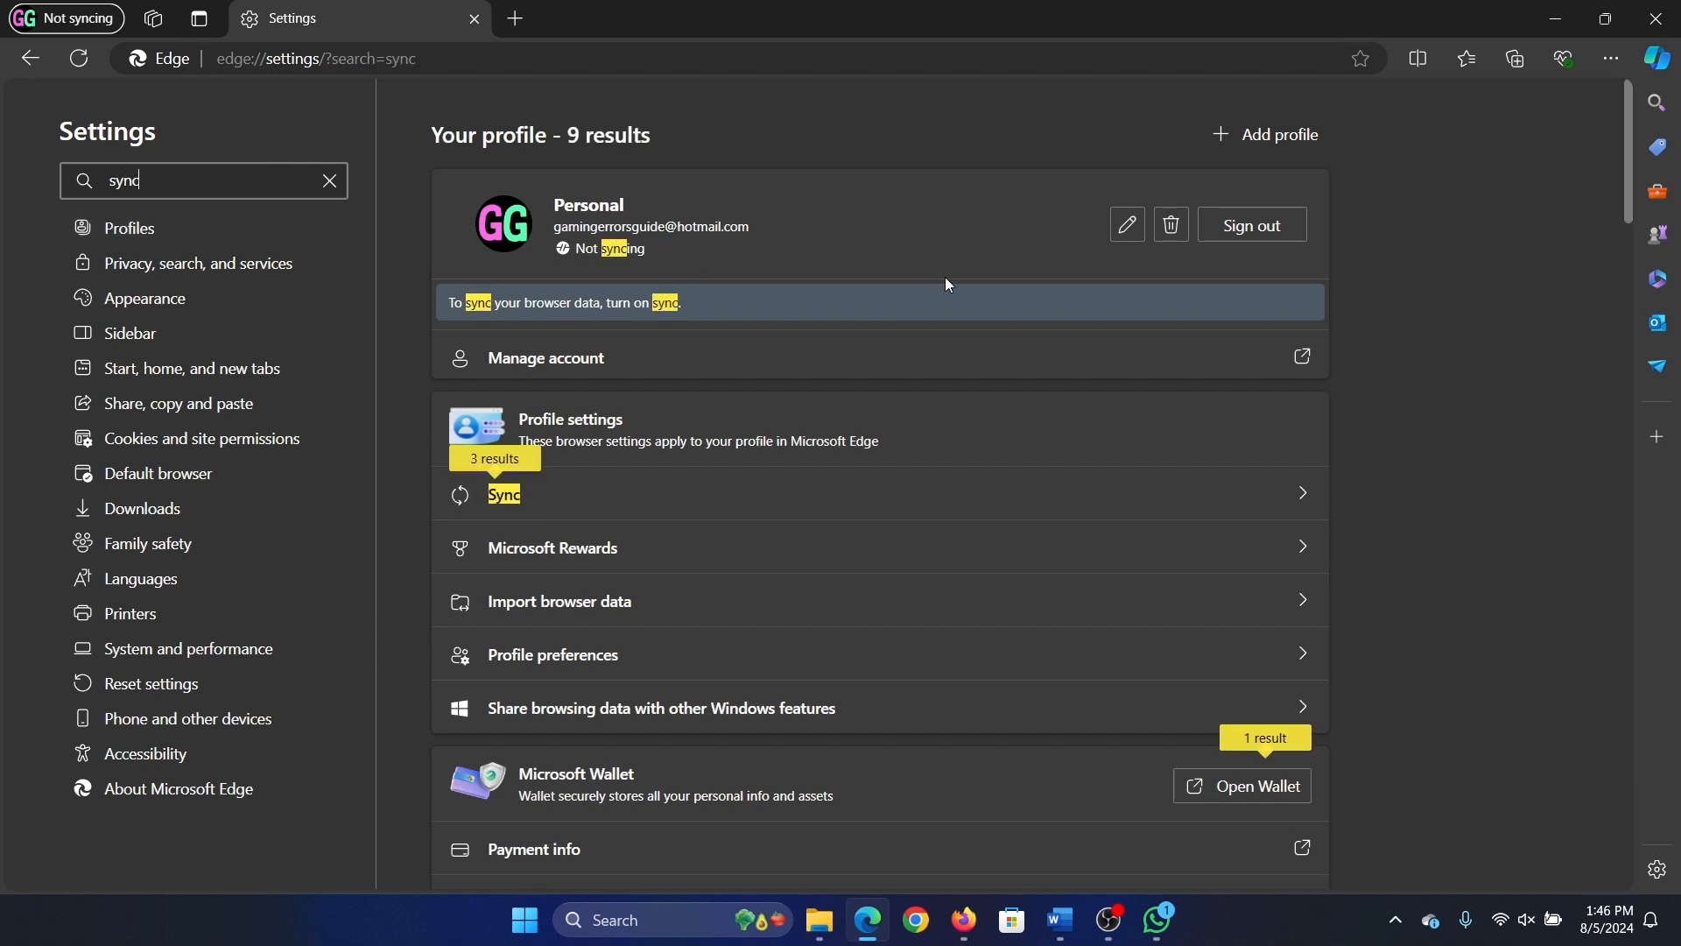
click(505, 494)
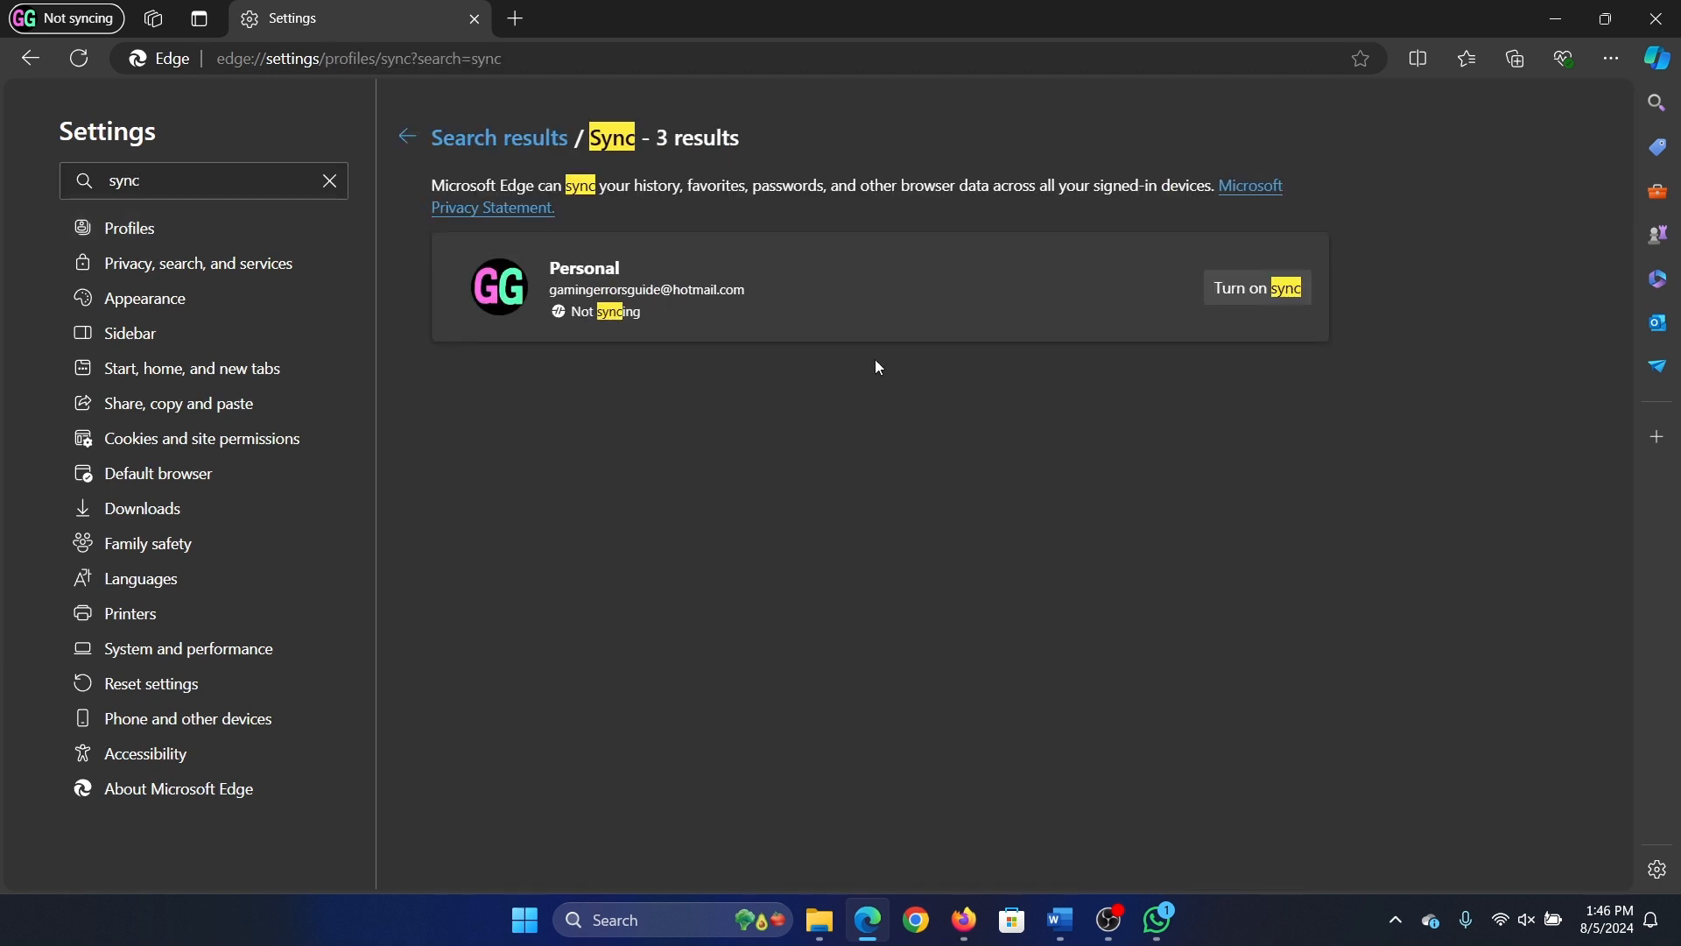
Step: Turn on sync for the personal profile and confirm the setup
click(1254, 287)
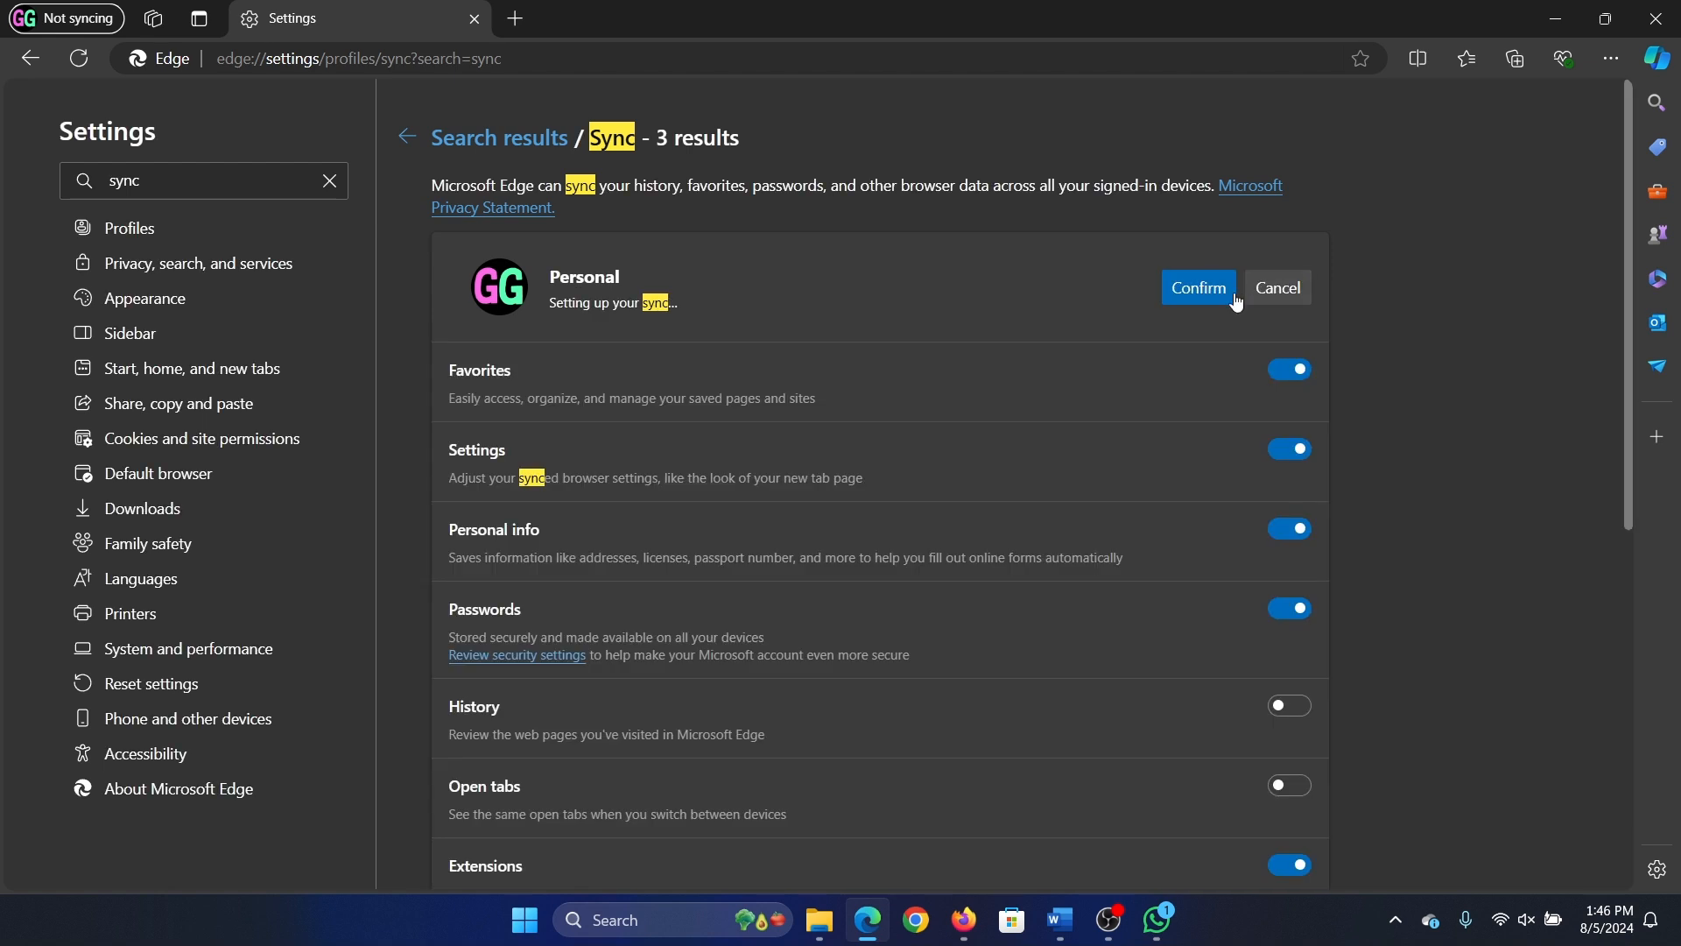
mouse_move(1191, 295)
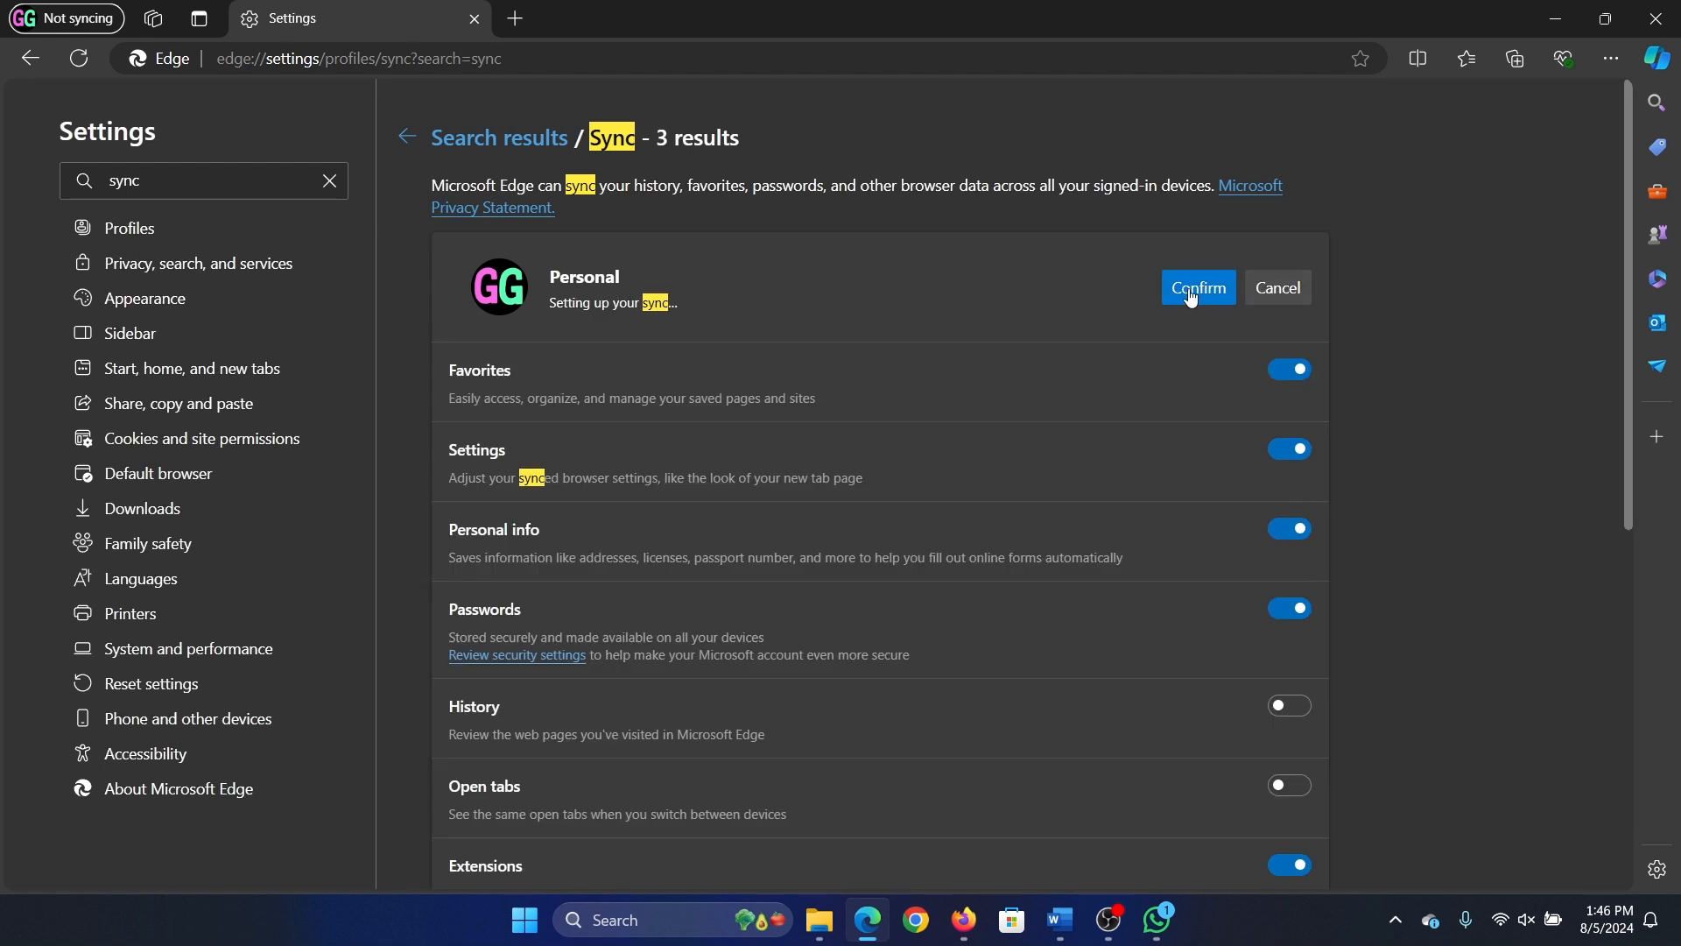
click(1196, 287)
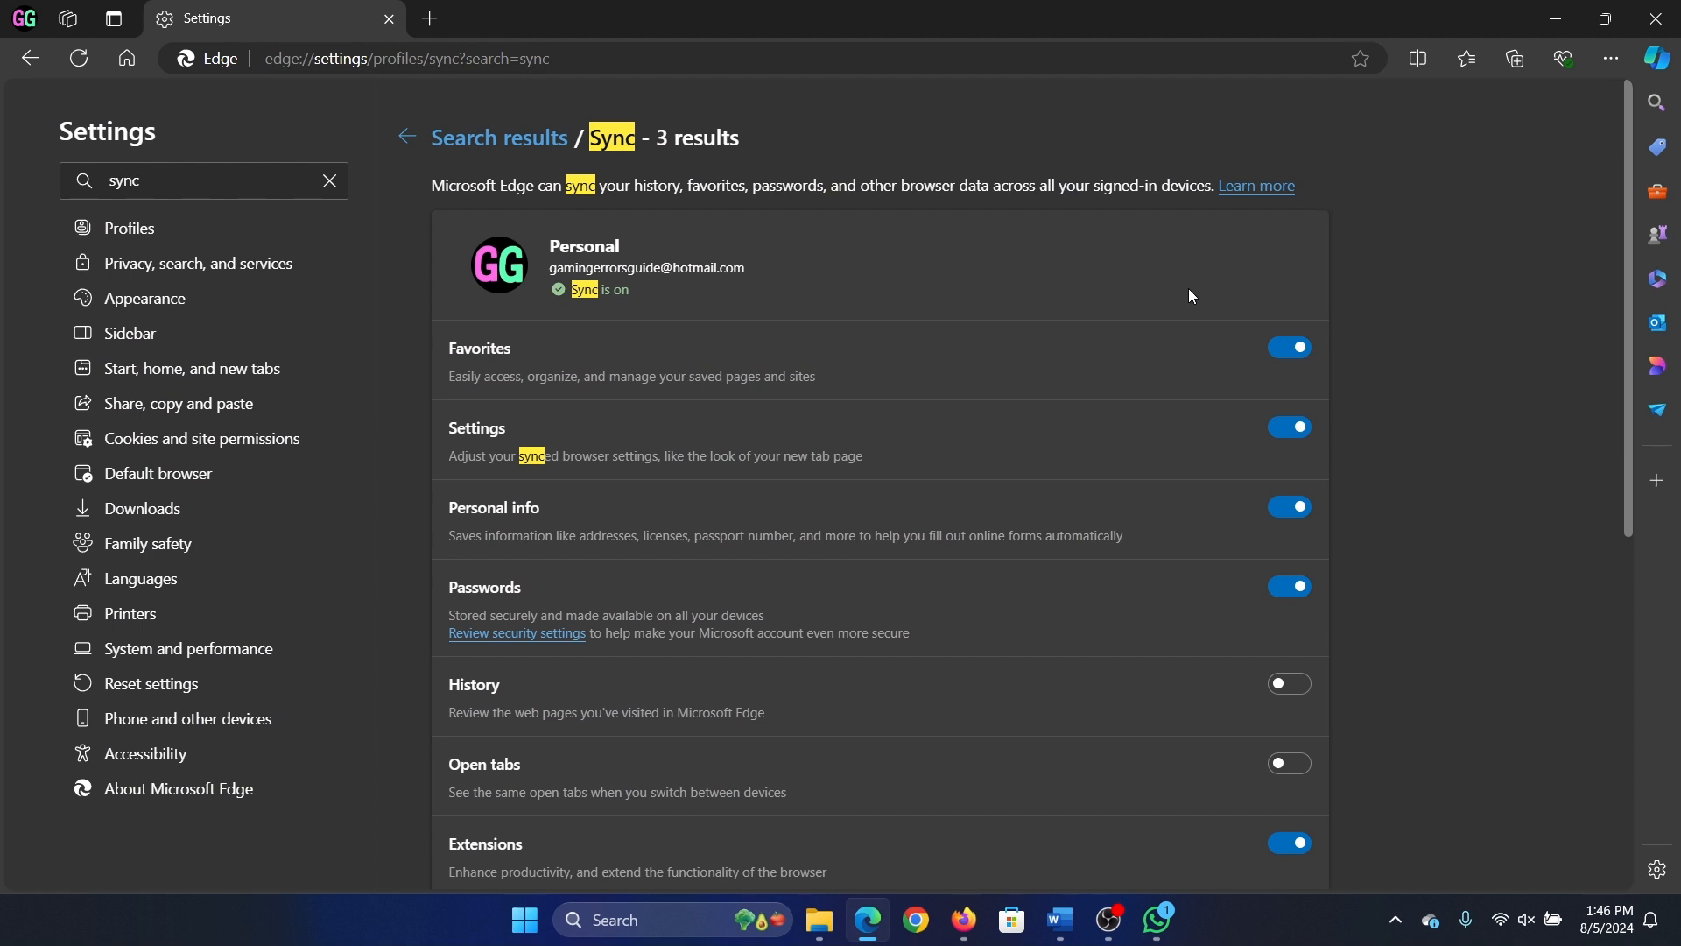
mouse_move(1112, 286)
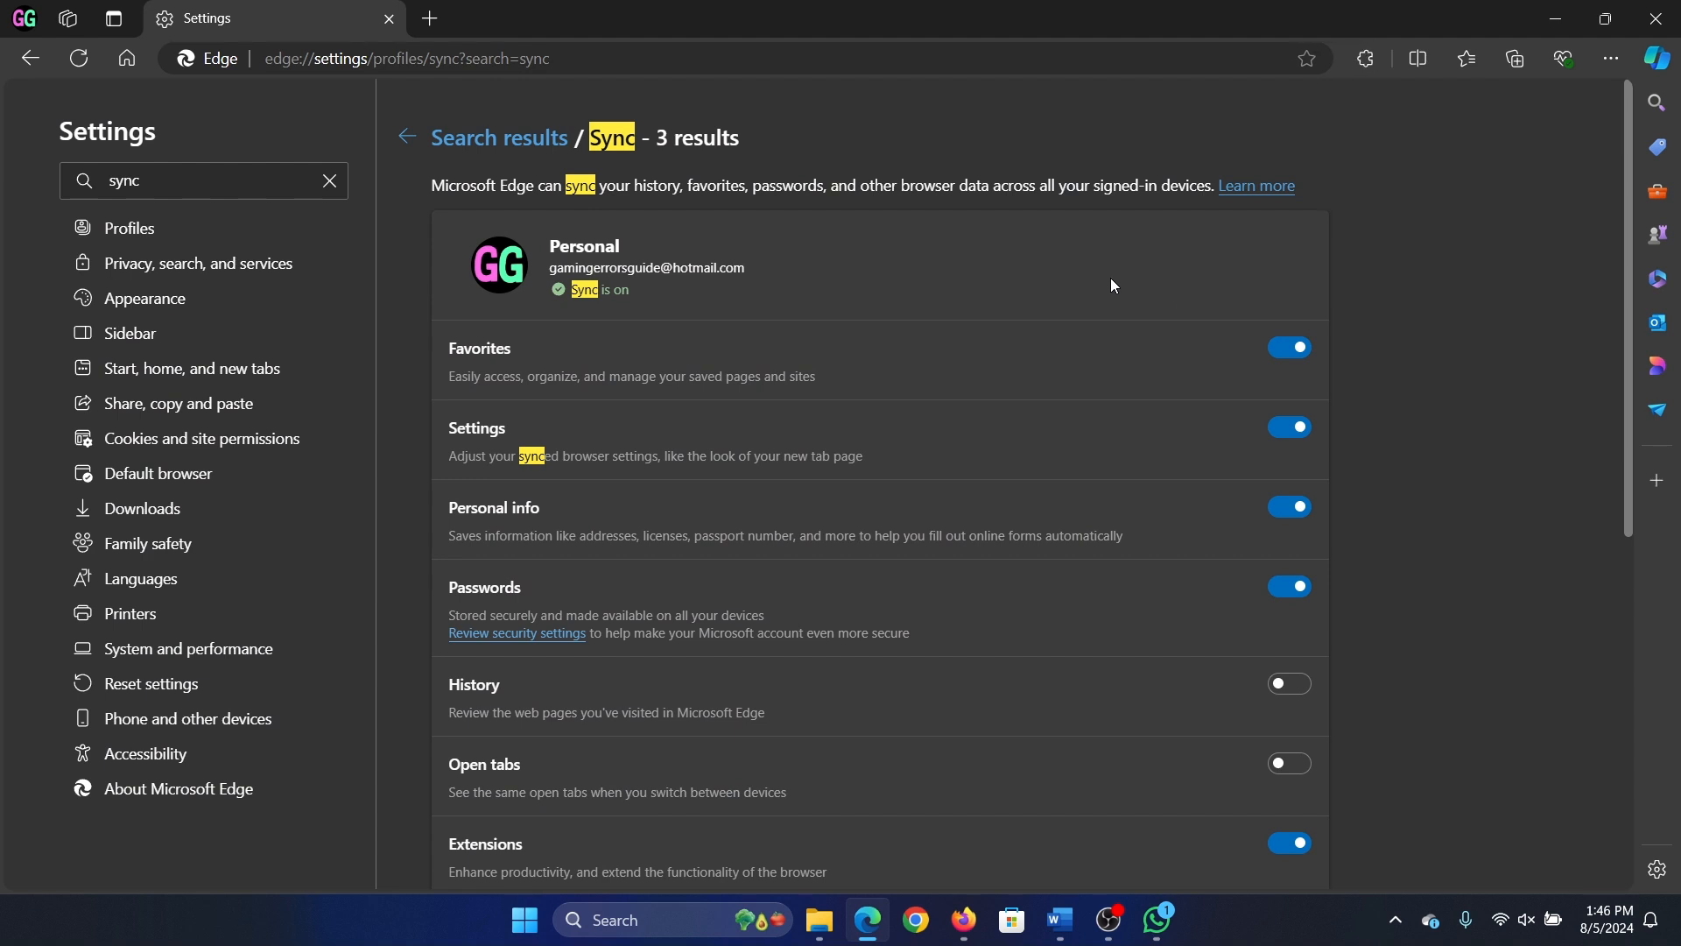
mouse_move(607, 265)
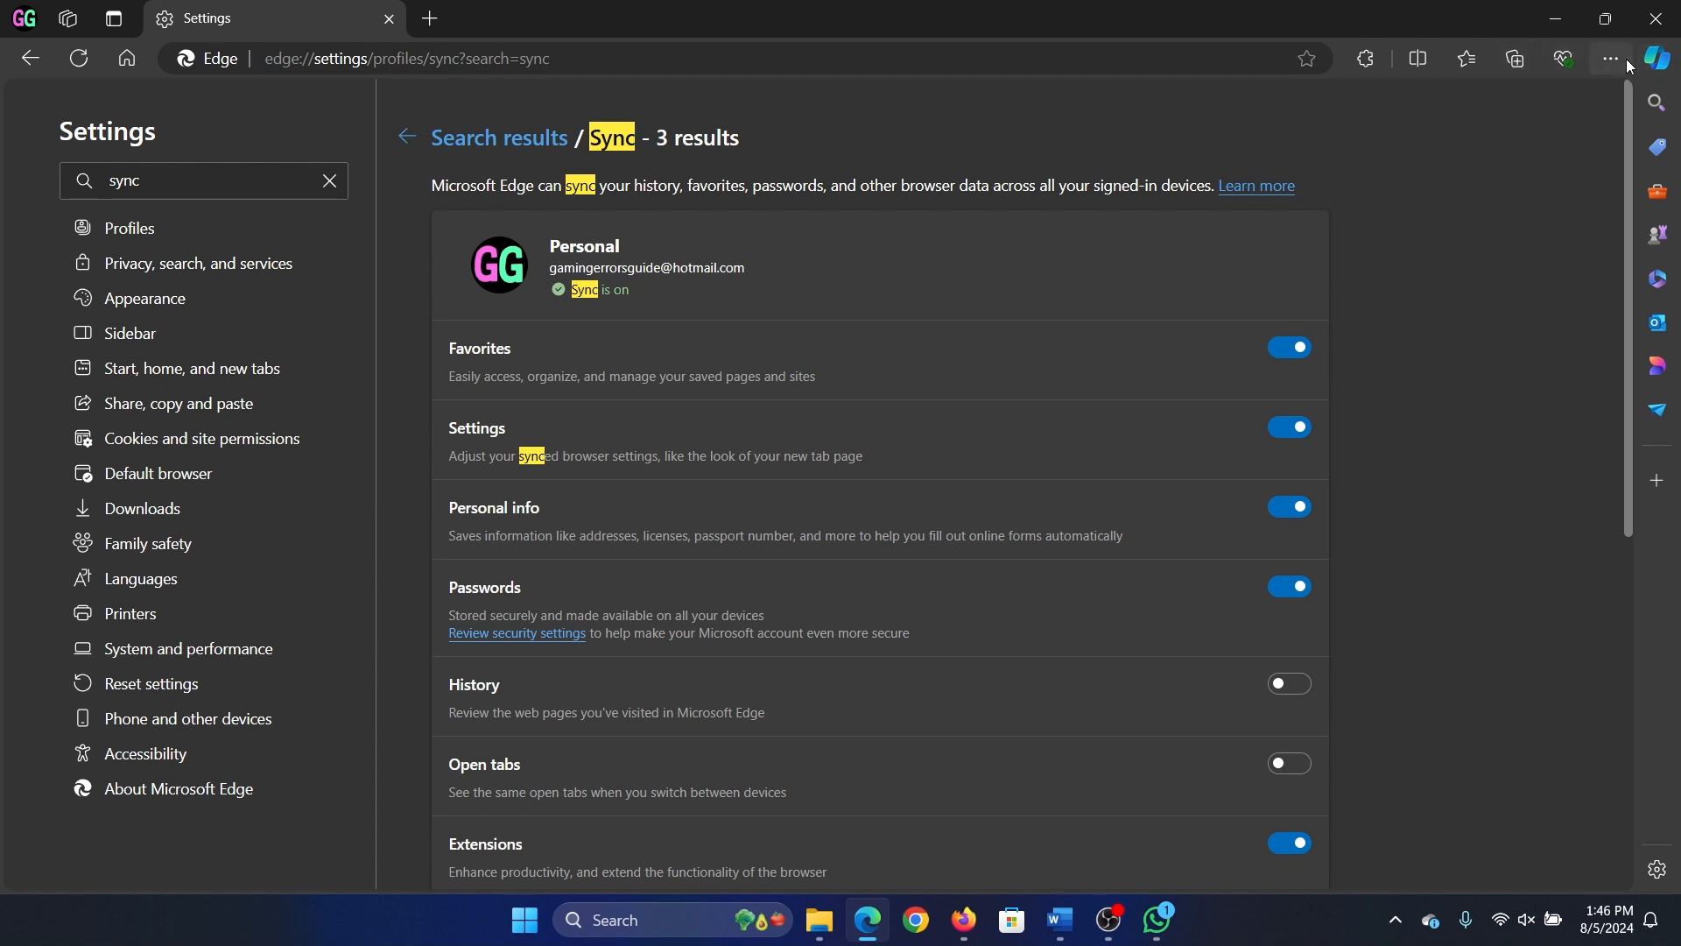
Step: Clear the last hour of browsing data from the History menu's delete option
click(1609, 60)
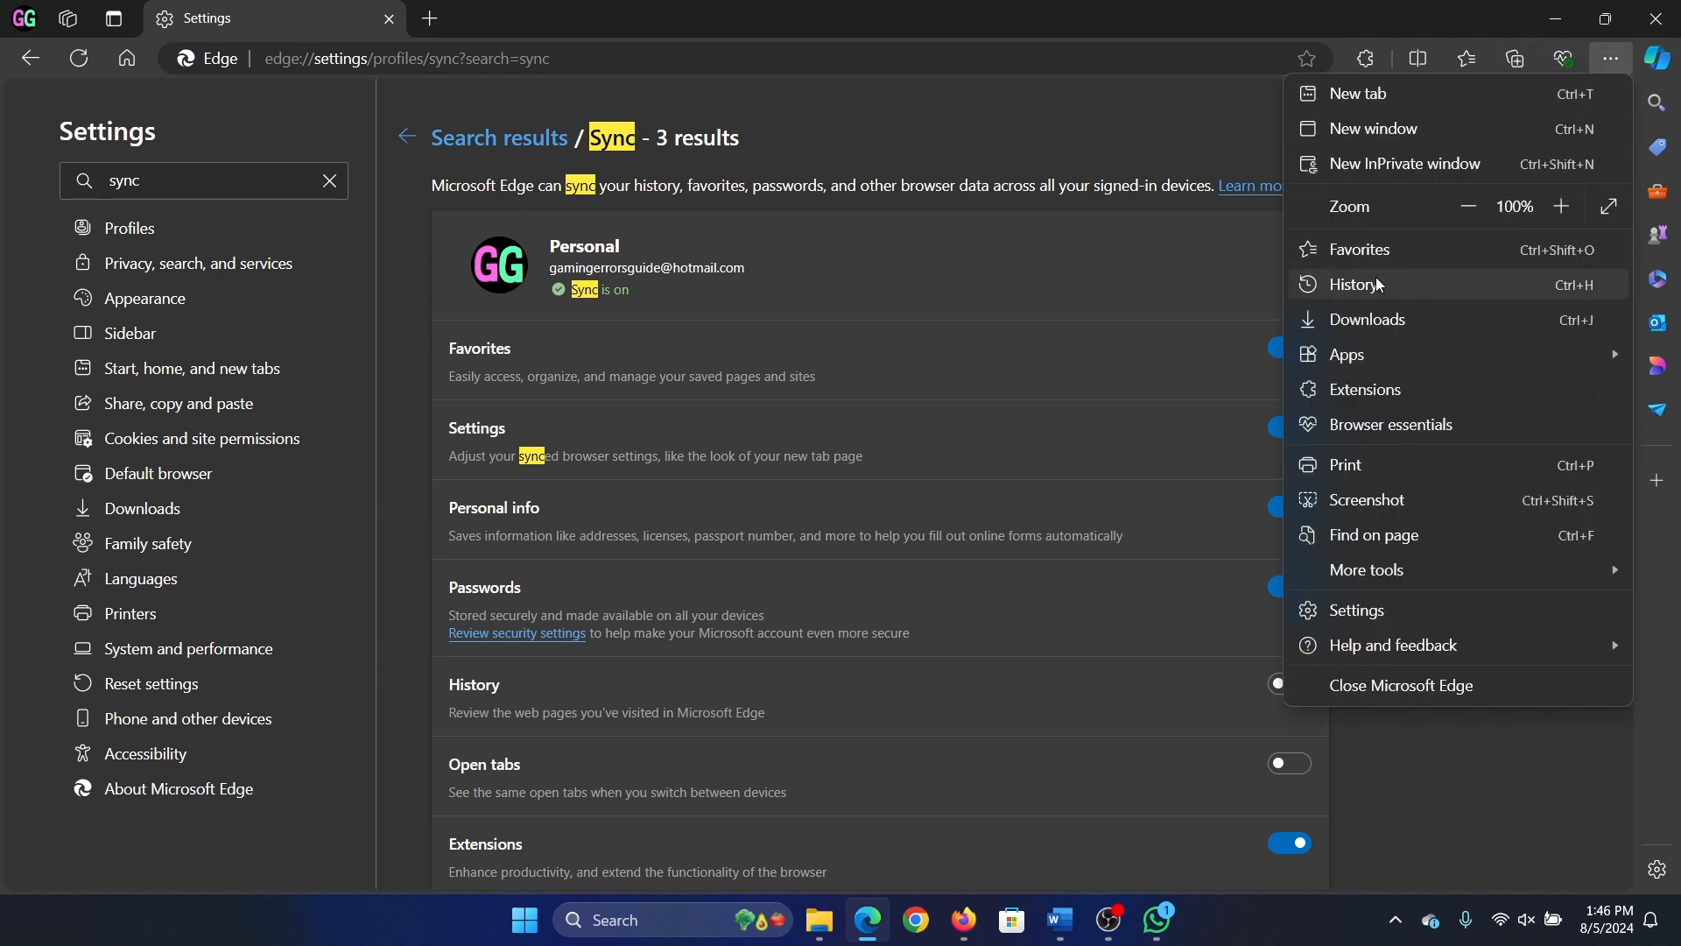
click(1358, 284)
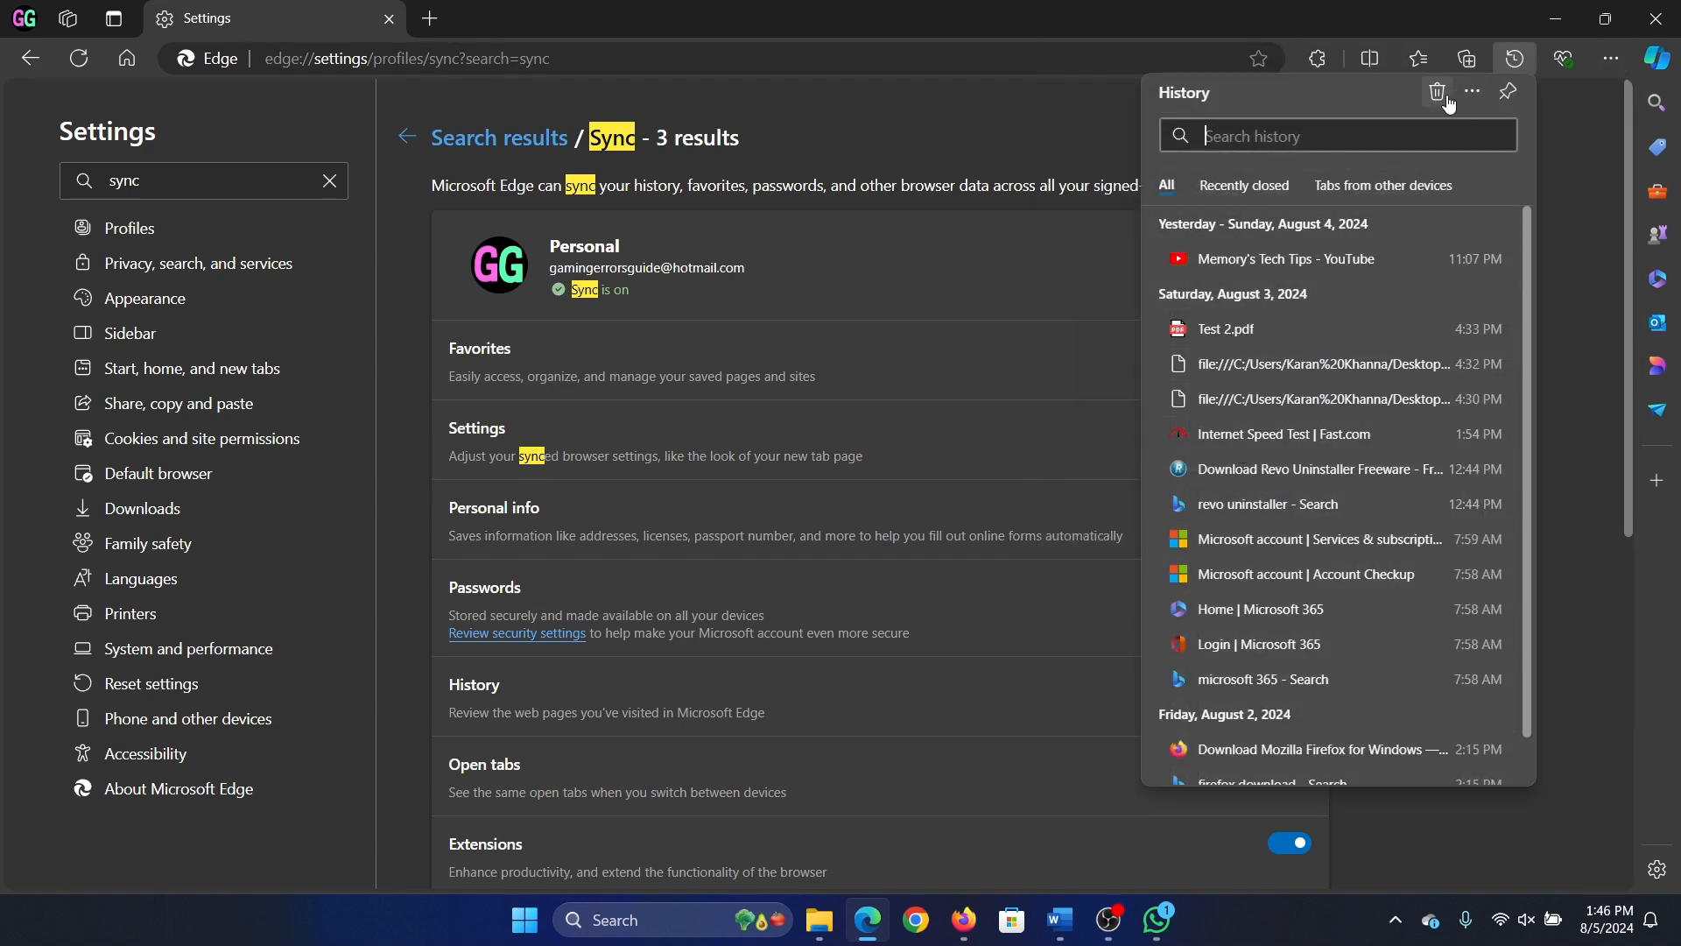
click(1436, 93)
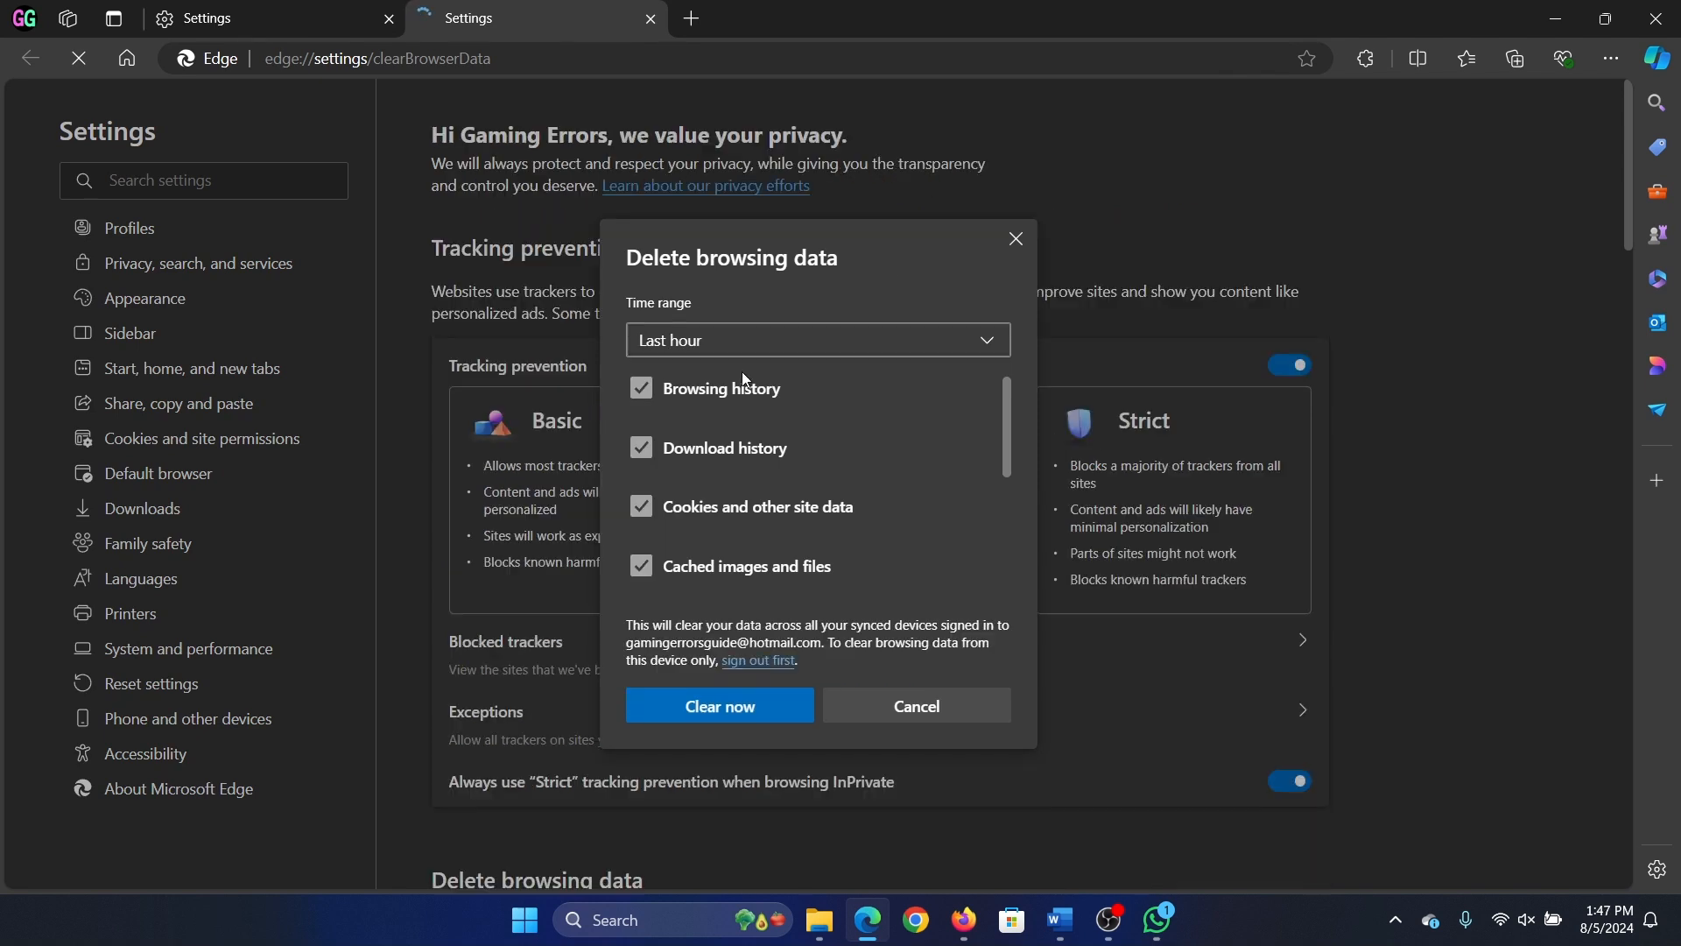
click(720, 706)
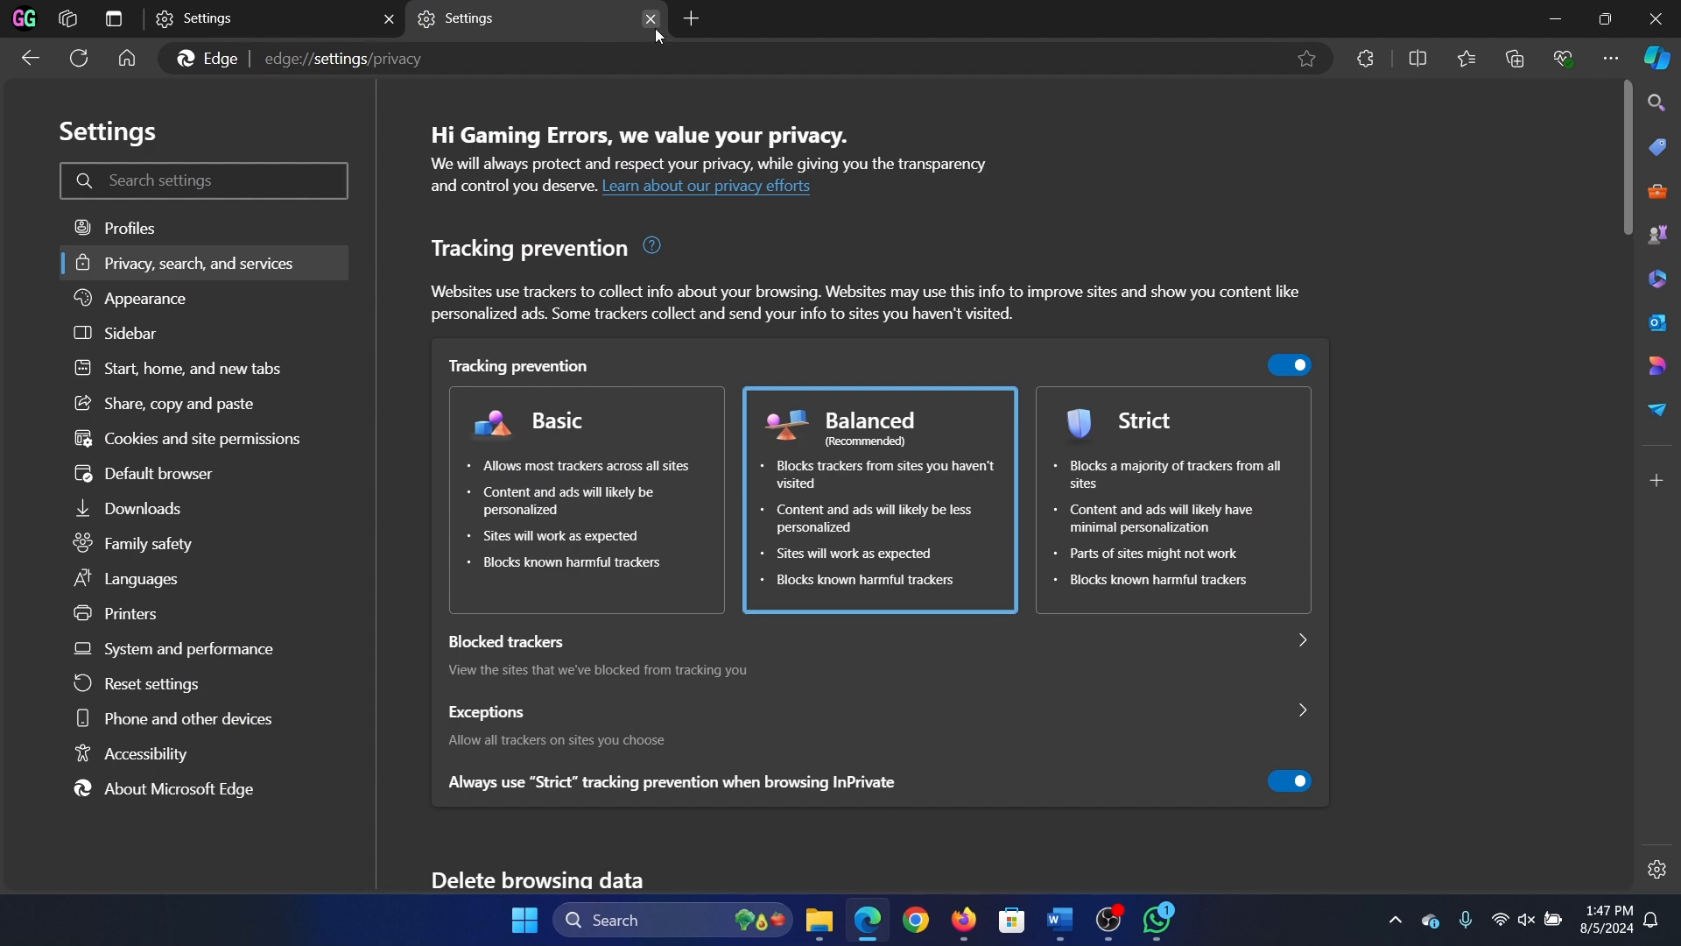
Step: Close the extra Settings tab and return to the Word document stating the problem
click(1056, 928)
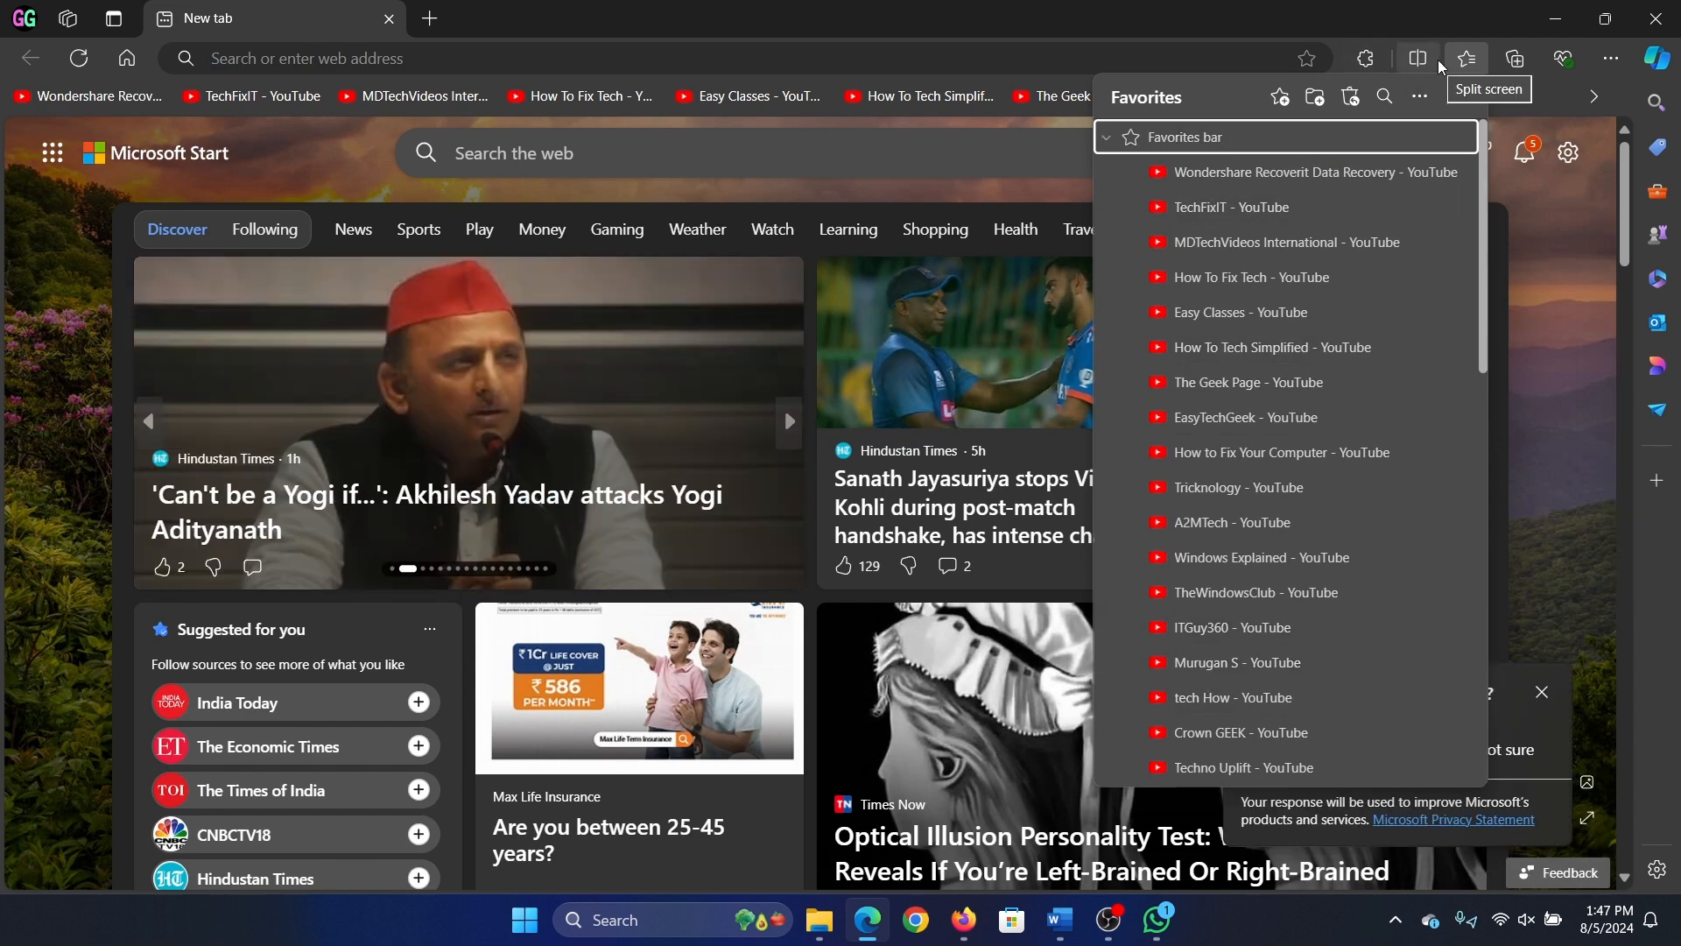
click(1056, 928)
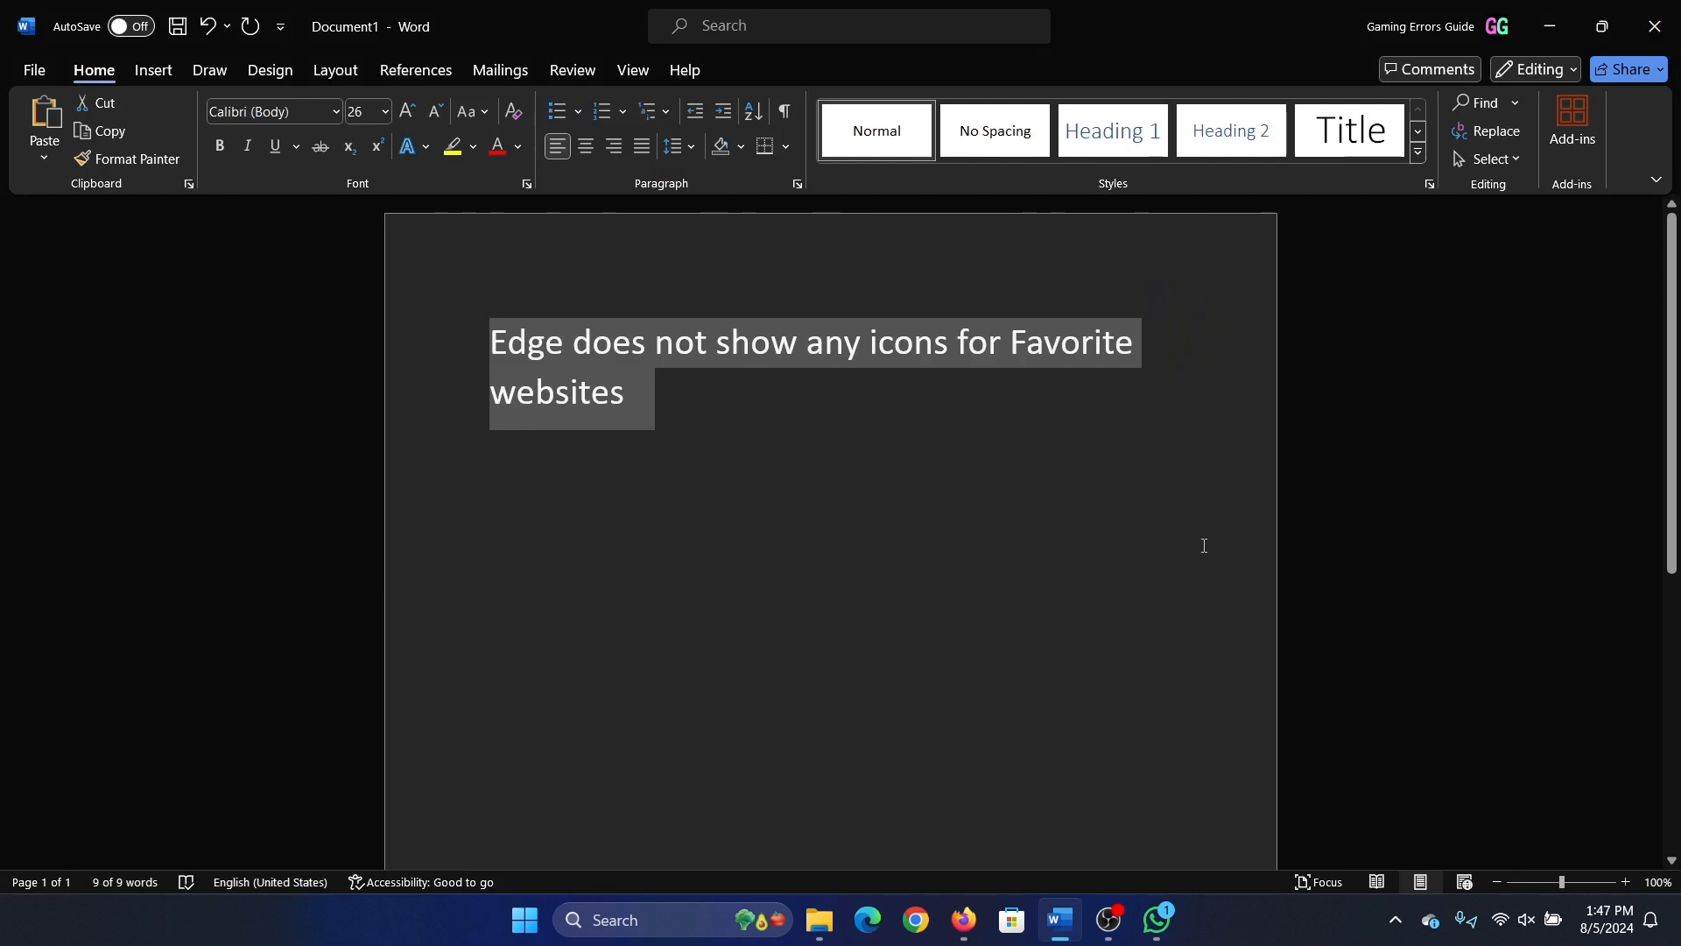